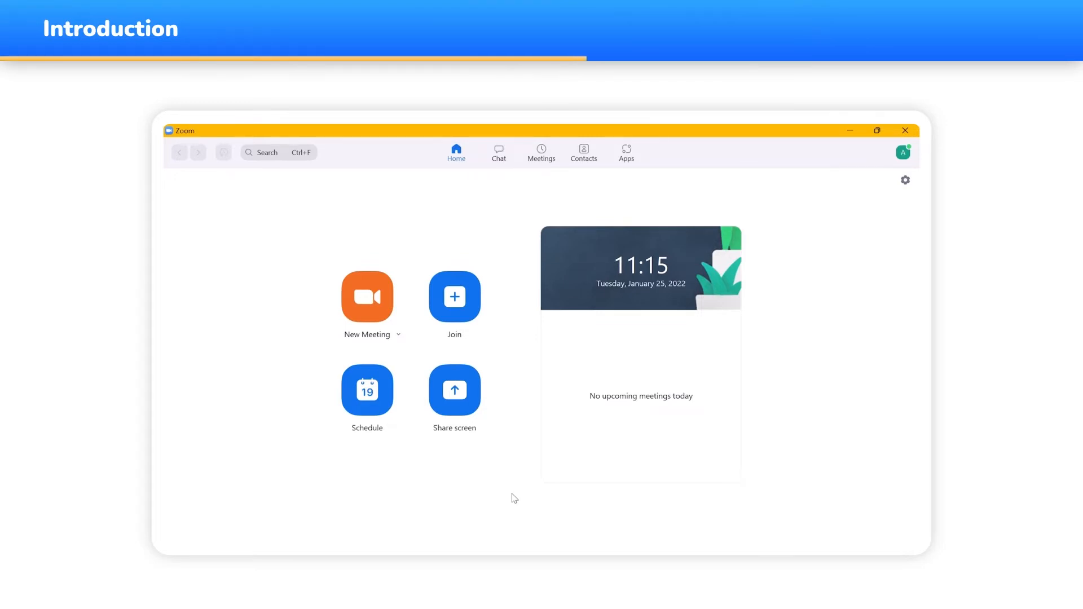
# - Open the Wooclap listing from My Apps in Zoom's Apps area
pyautogui.click(626, 152)
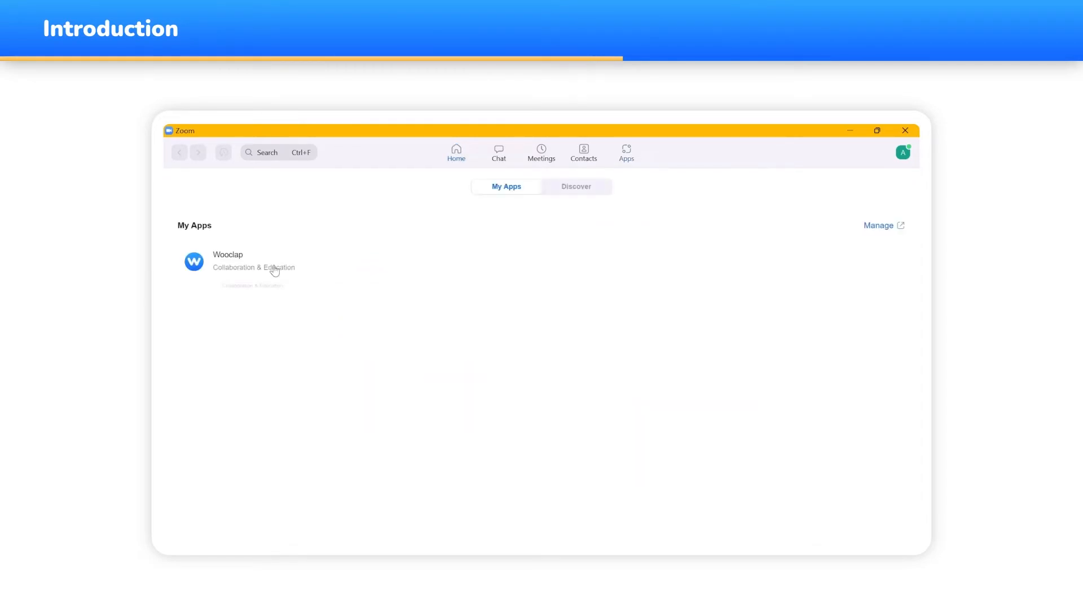
pyautogui.moveTo(274, 268)
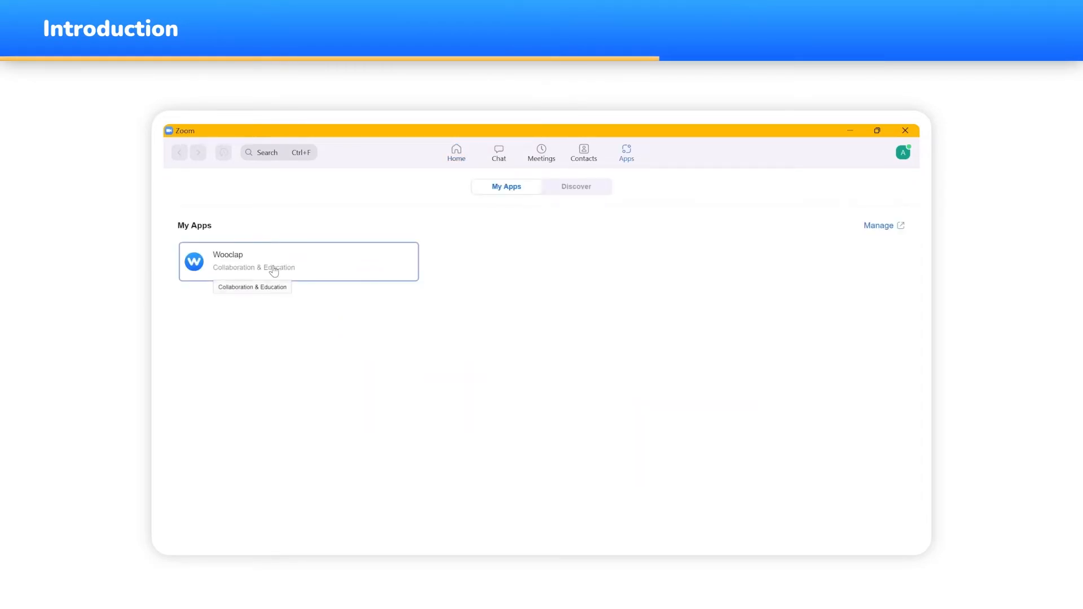
pyautogui.click(297, 261)
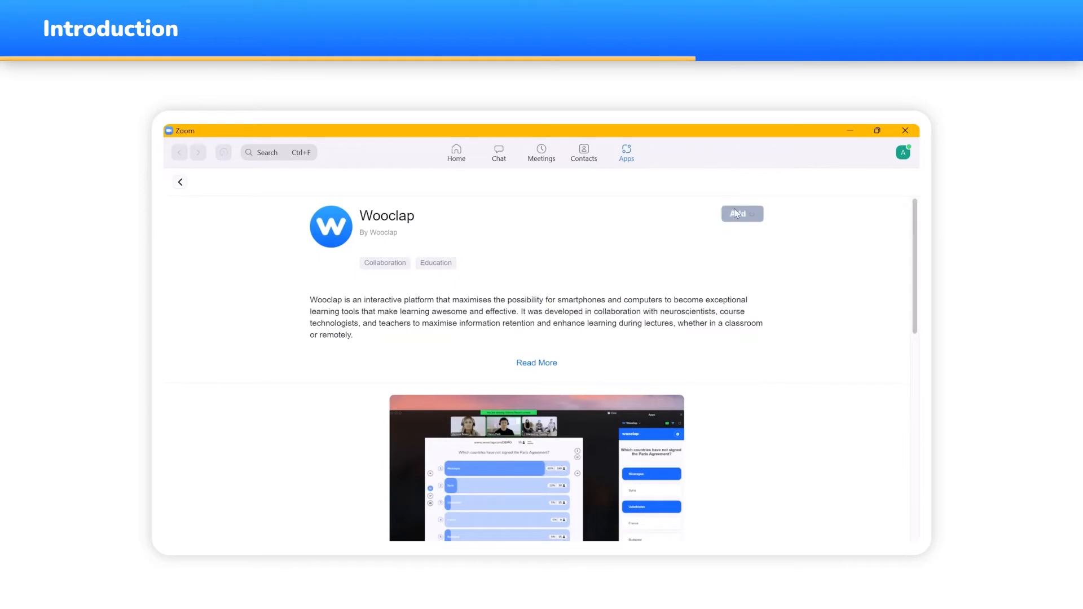
# - Mark Brazil on the Wooclap map, submit the answer, and dismiss the confirmation
pyautogui.click(742, 214)
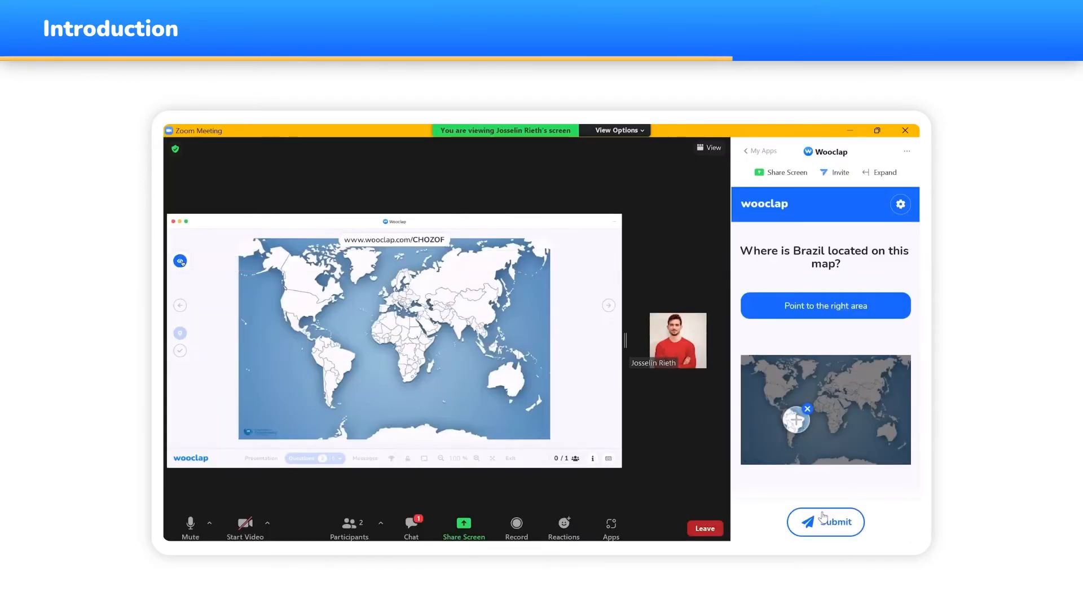
pyautogui.click(825, 521)
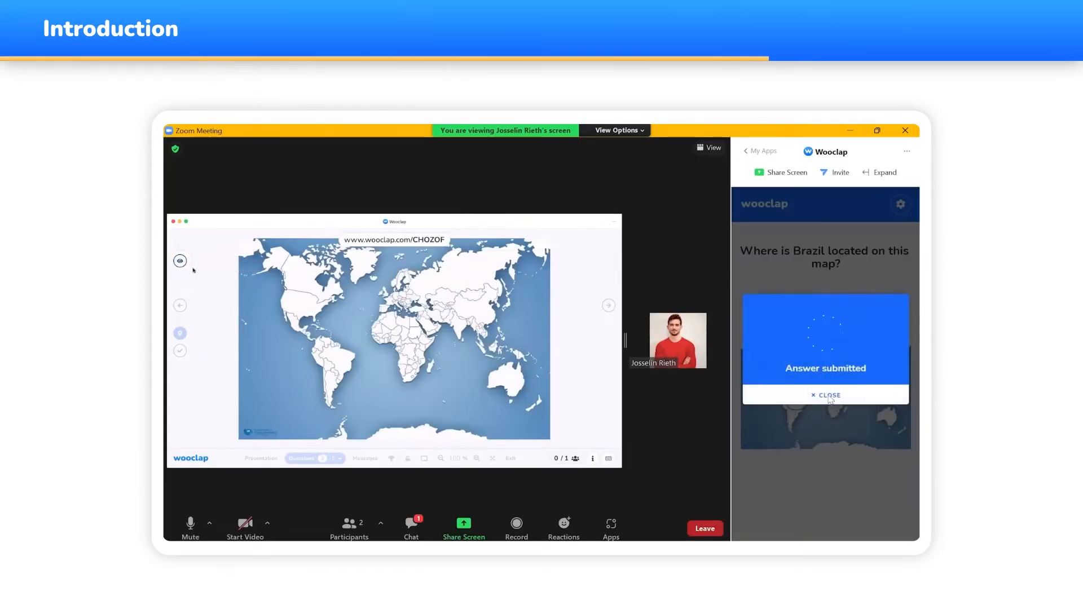
pyautogui.click(825, 395)
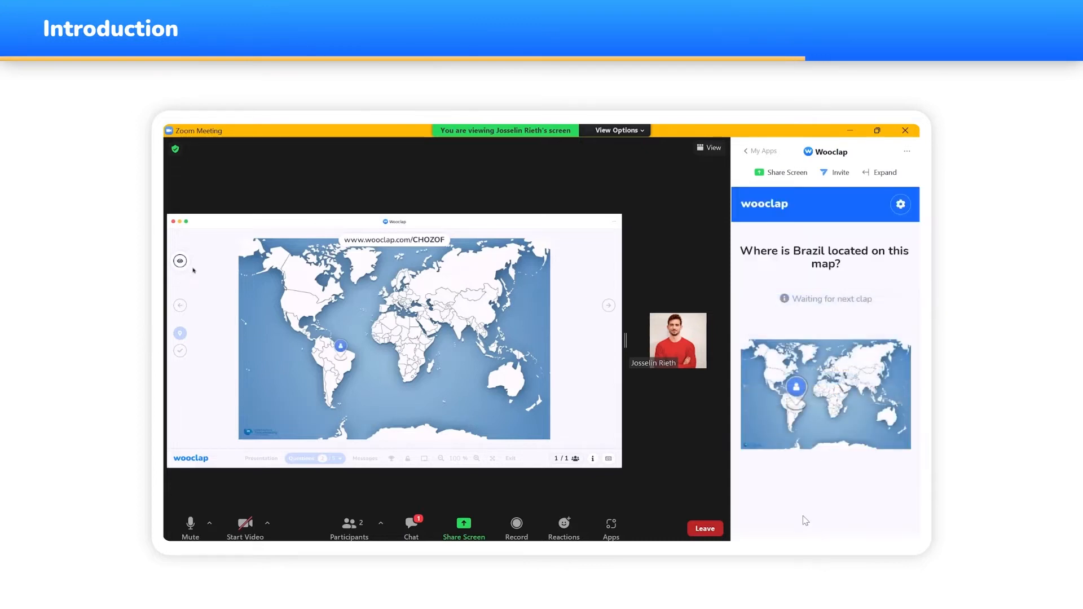
pyautogui.click(179, 350)
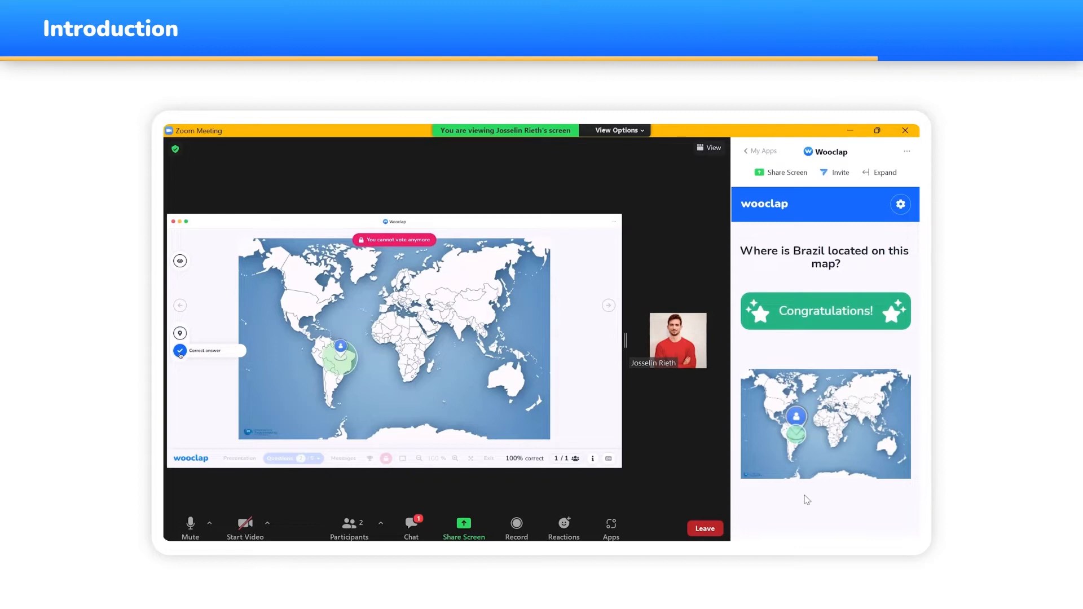
pyautogui.click(705, 528)
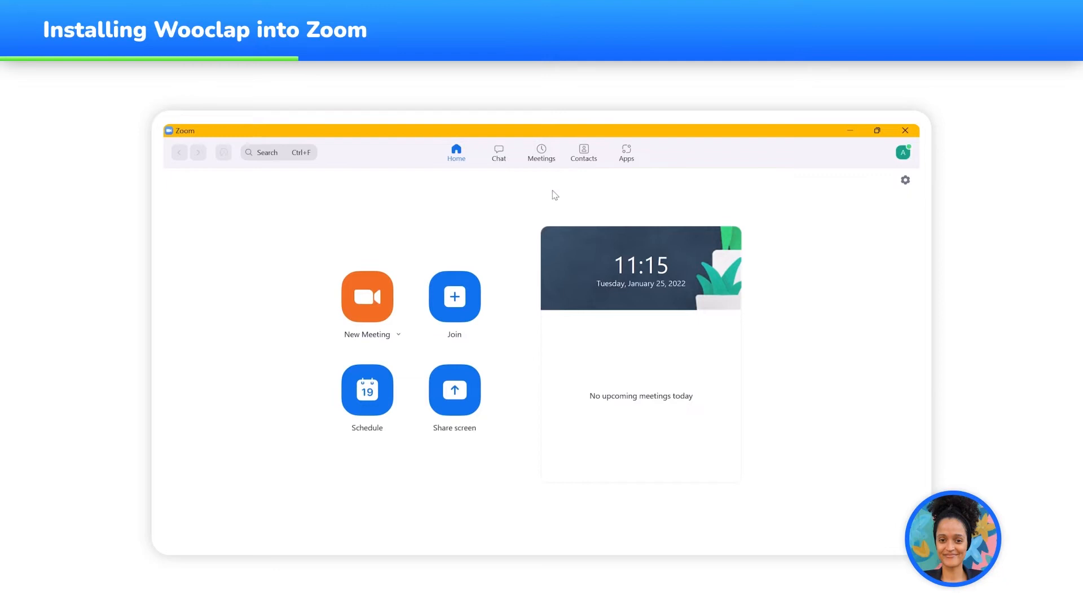
# - Locate Wooclap under Discover in the app catalogue and choose Add
pyautogui.click(626, 151)
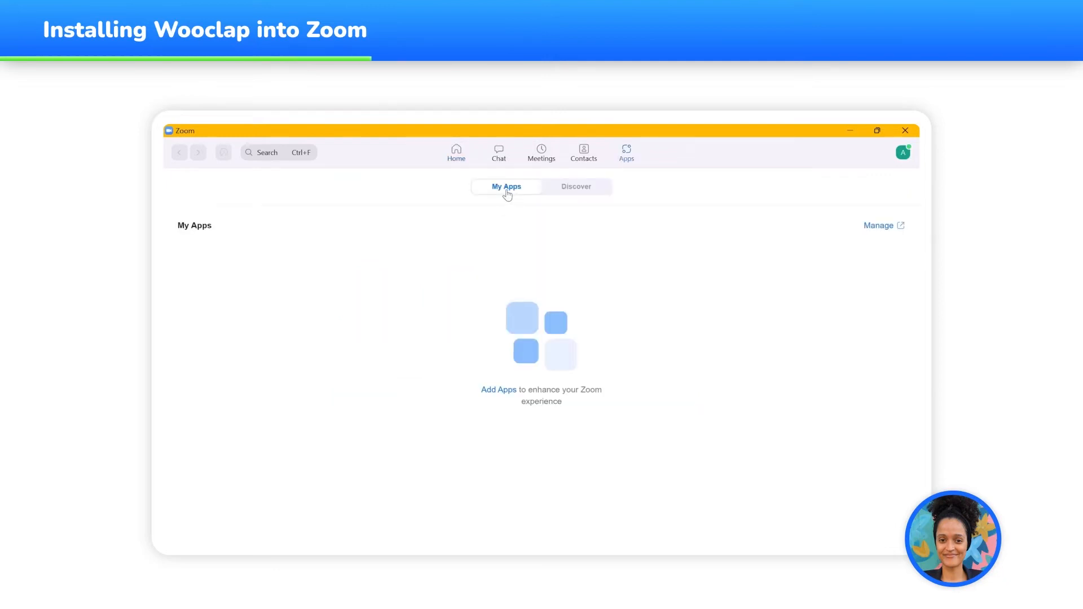
pyautogui.click(575, 187)
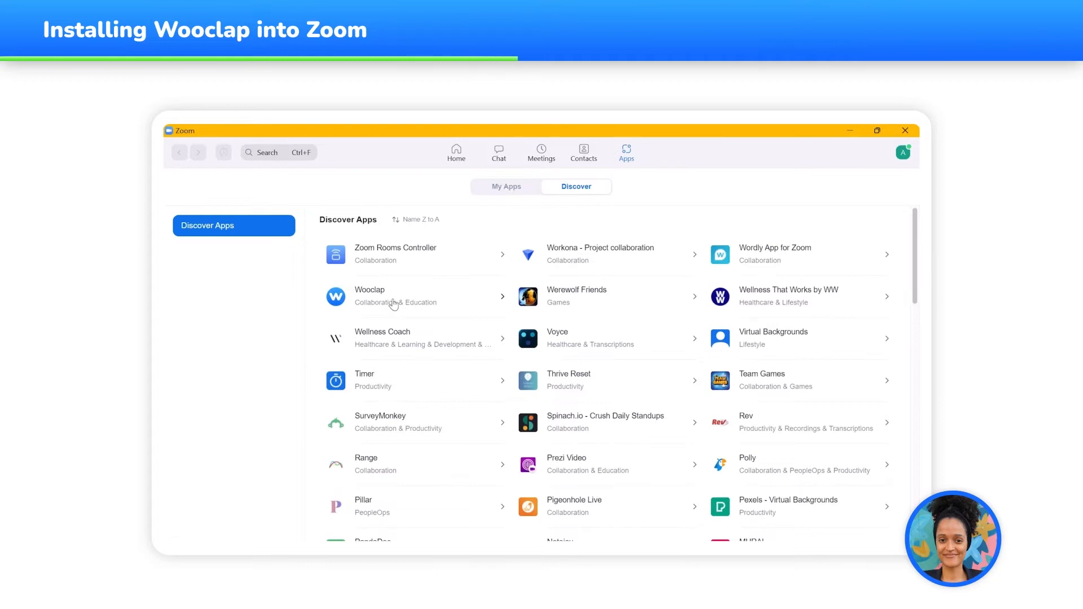
pyautogui.click(369, 295)
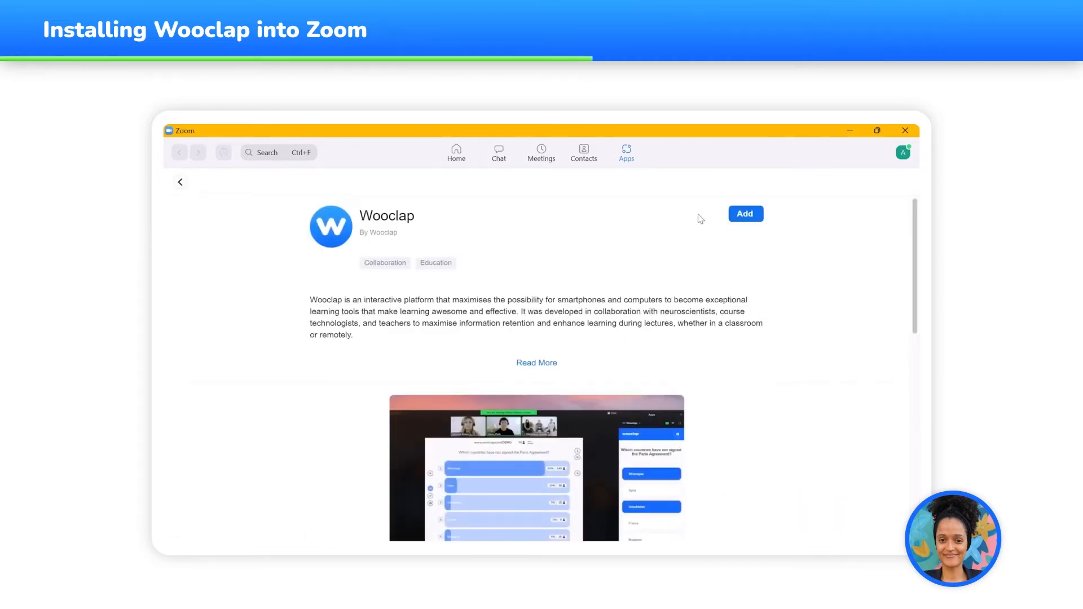
pyautogui.click(745, 213)
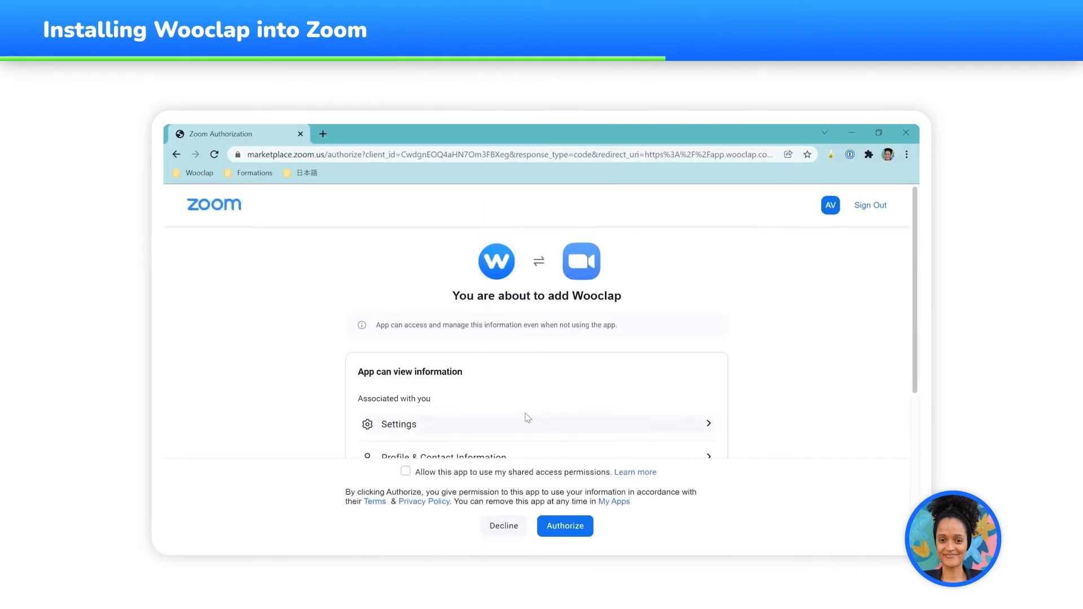
# - Review Wooclap's requested permissions in Chrome and authorize access to the Zoom account
pyautogui.scroll(-3)
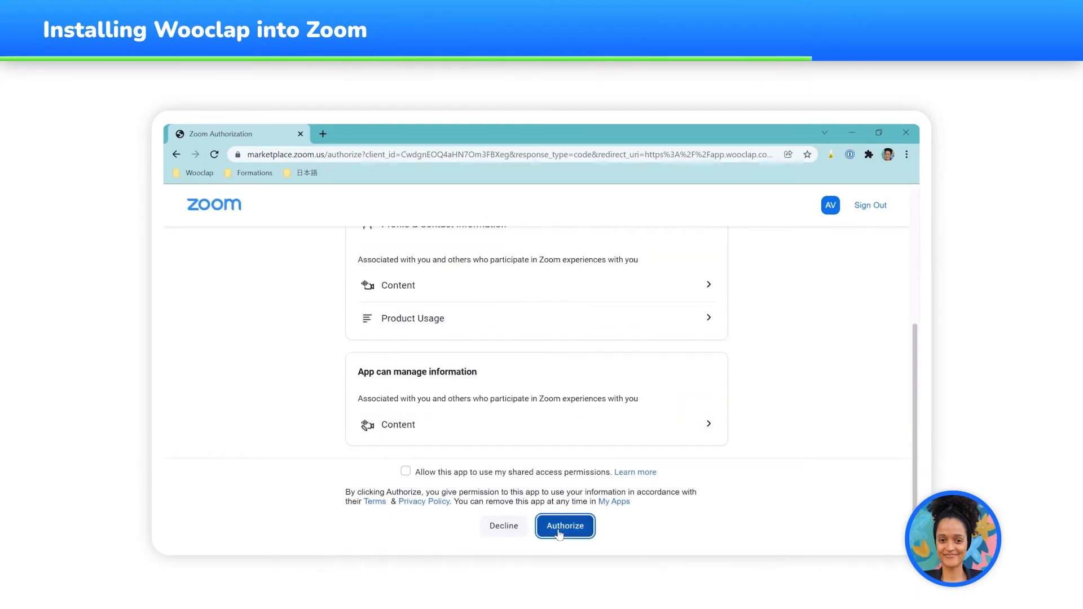
pyautogui.click(565, 526)
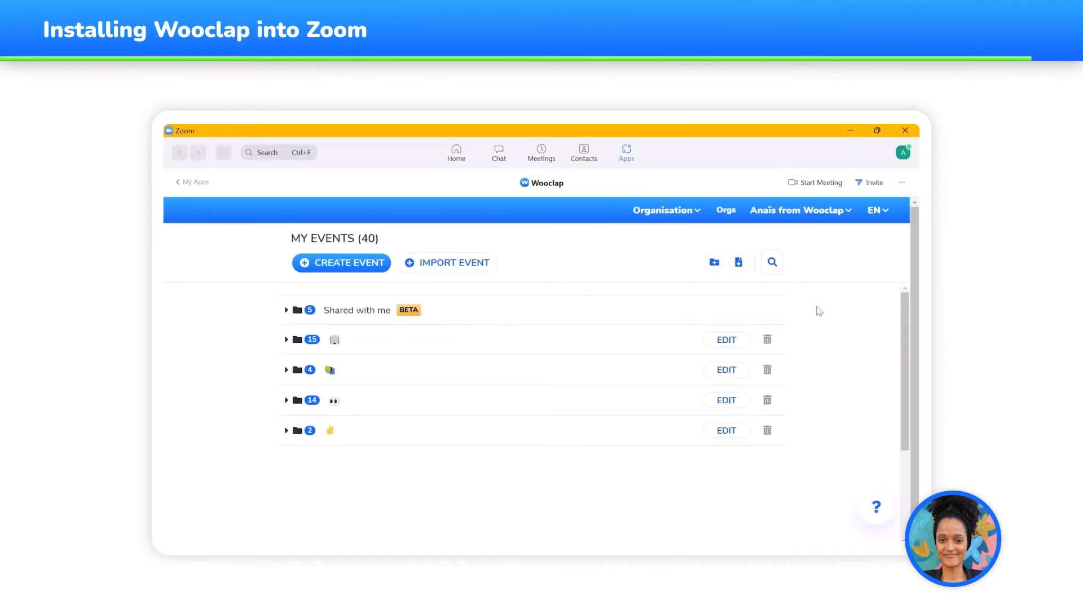
# - Return to Zoom's Home tab from the Wooclap events list
pyautogui.click(456, 152)
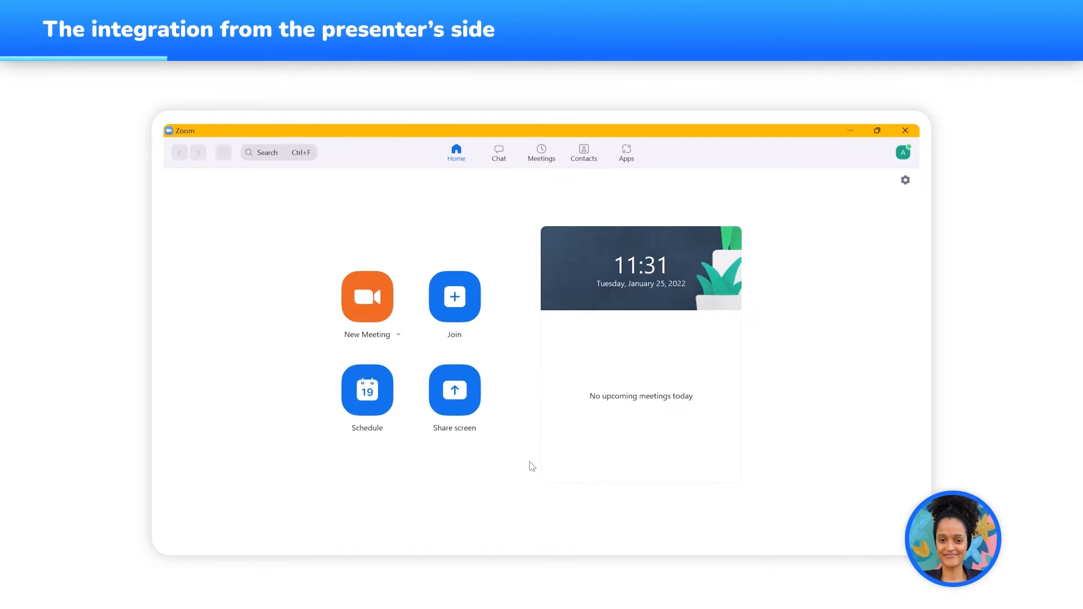
pyautogui.moveTo(579, 241)
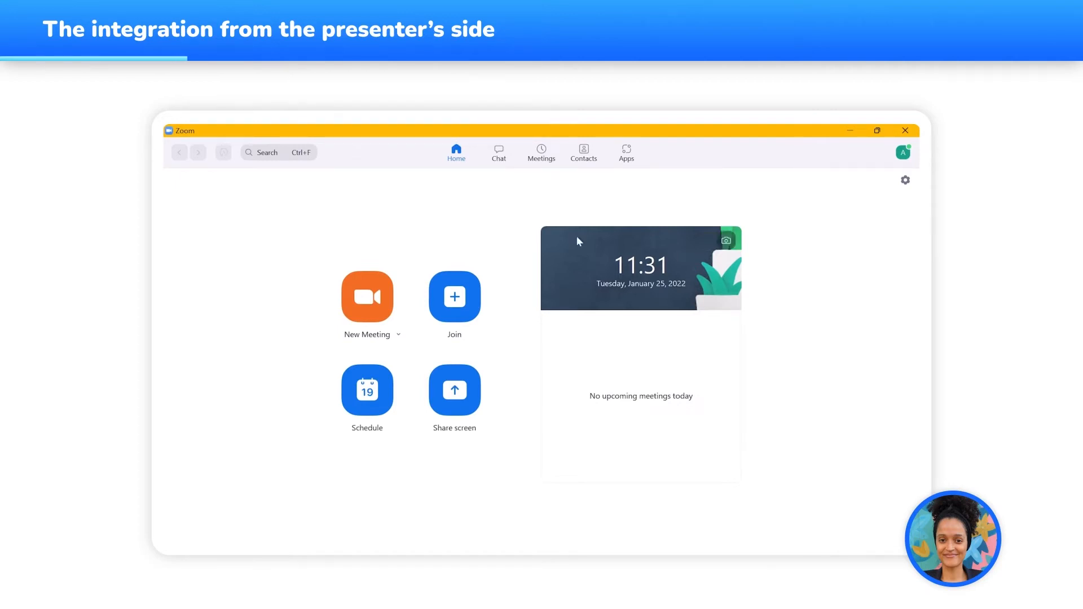
# - Reopen Wooclap from My Apps and start a new meeting from it
pyautogui.click(625, 151)
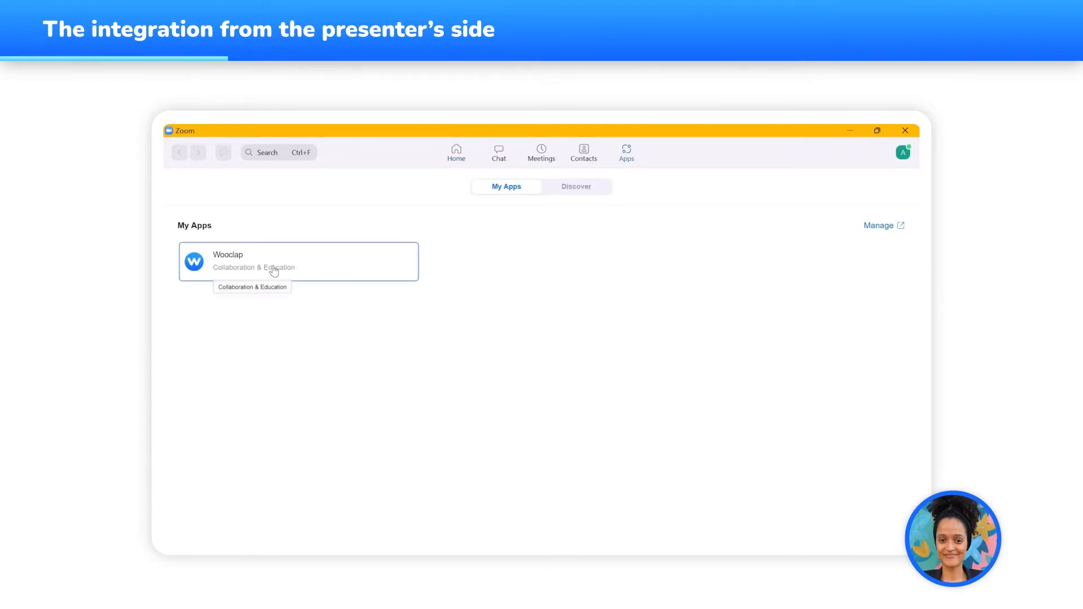
pyautogui.click(297, 261)
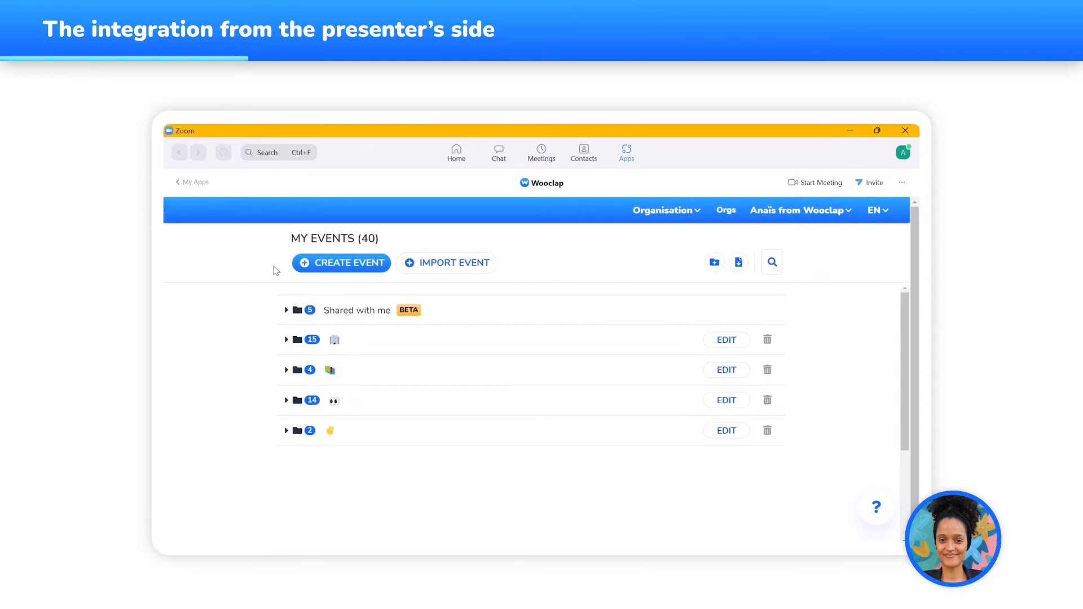
pyautogui.moveTo(327, 277)
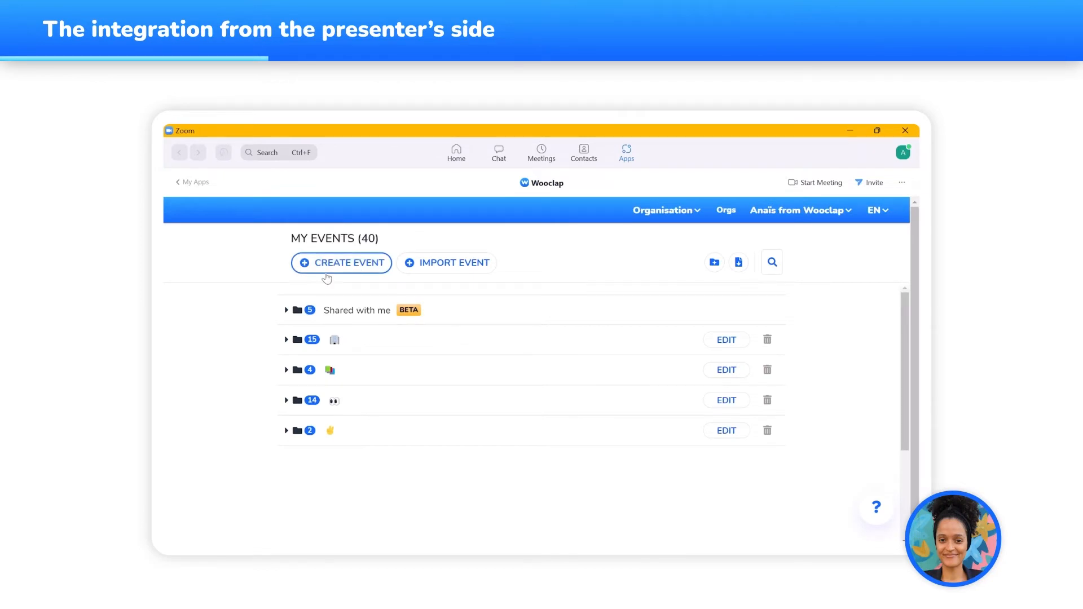
pyautogui.click(286, 369)
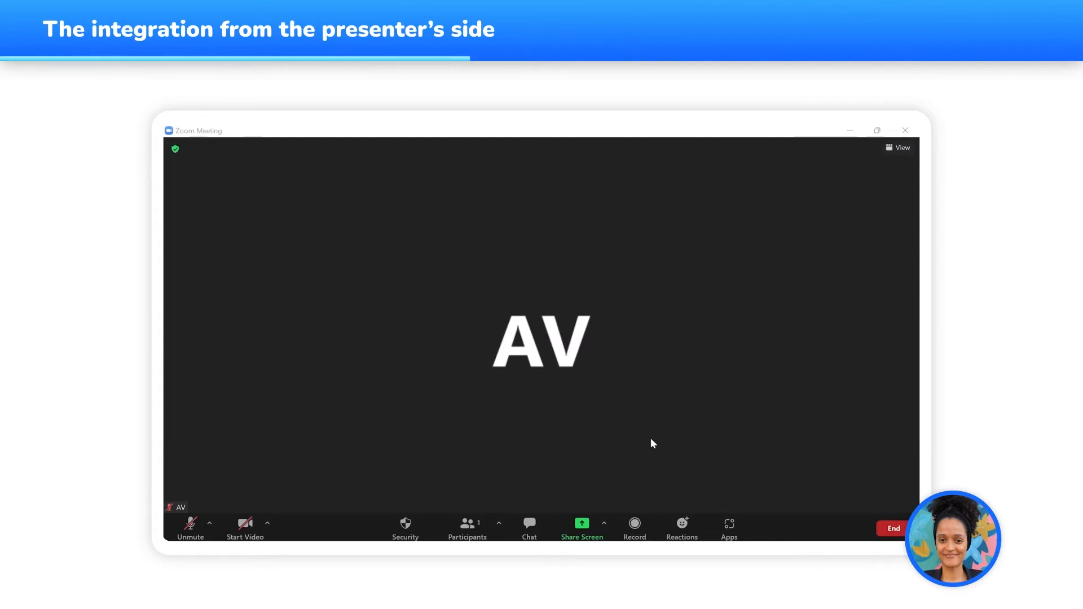
# - Launch Wooclap from the meeting toolbar's Apps and choose Present an event
pyautogui.click(730, 529)
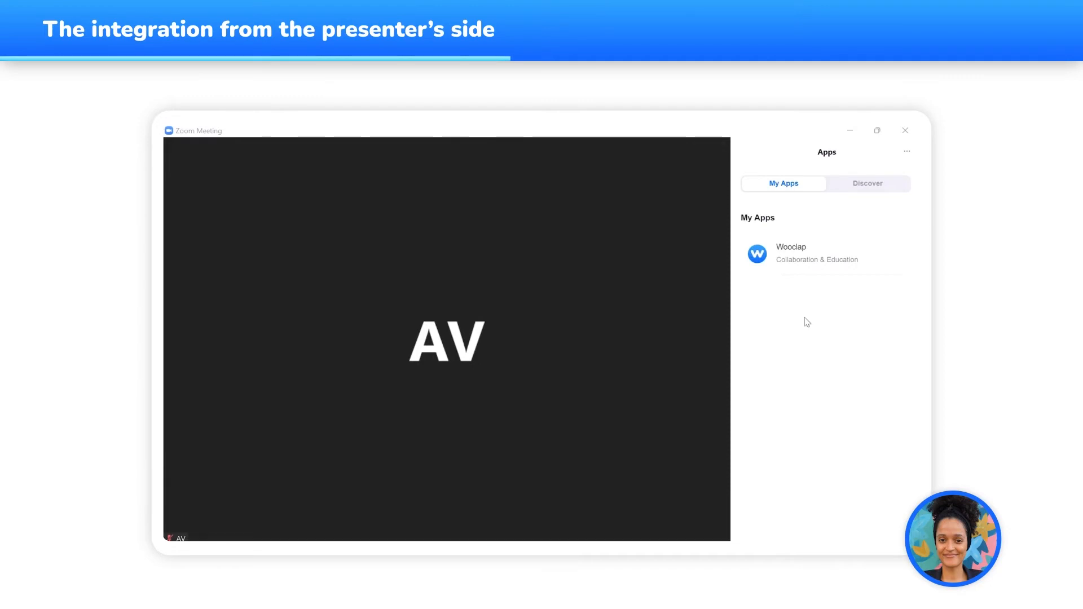
pyautogui.click(791, 254)
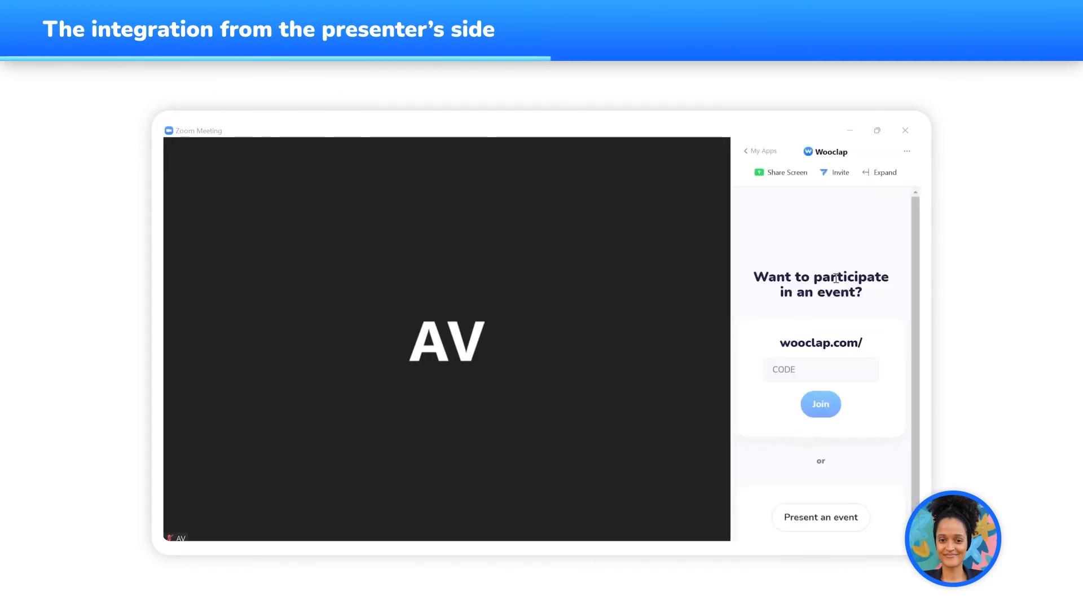
pyautogui.moveTo(821, 518)
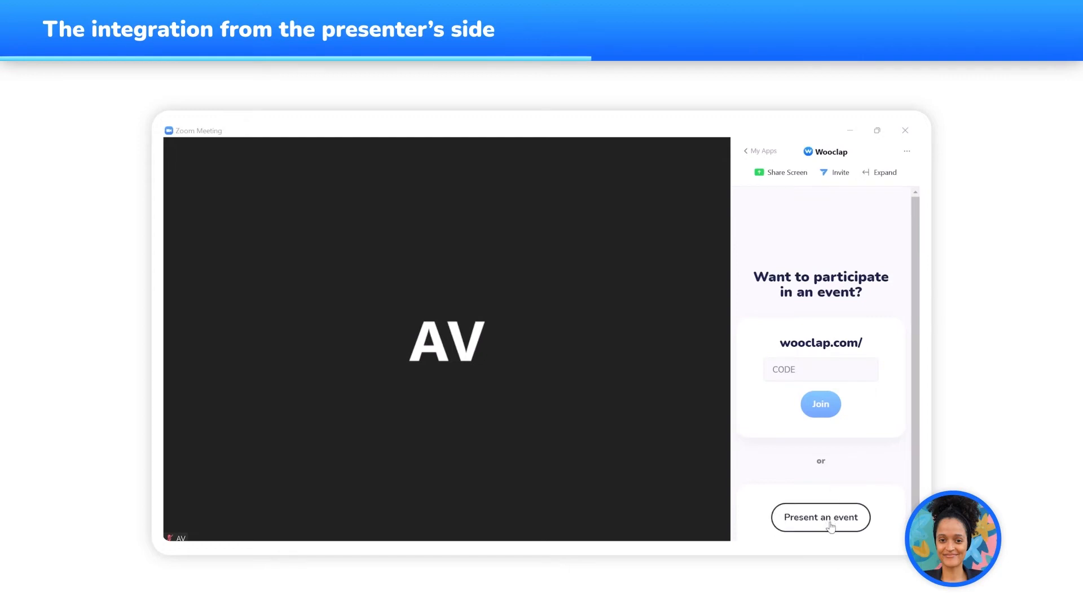
pyautogui.click(820, 517)
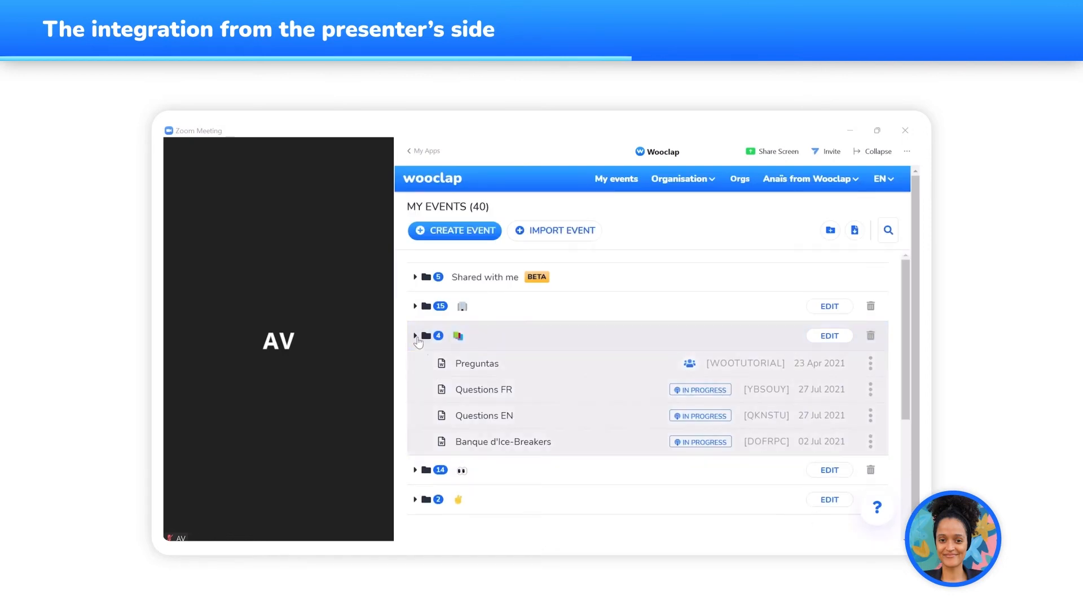
# - Select the Questions EN event and choose Display for the event in progress
pyautogui.click(477, 364)
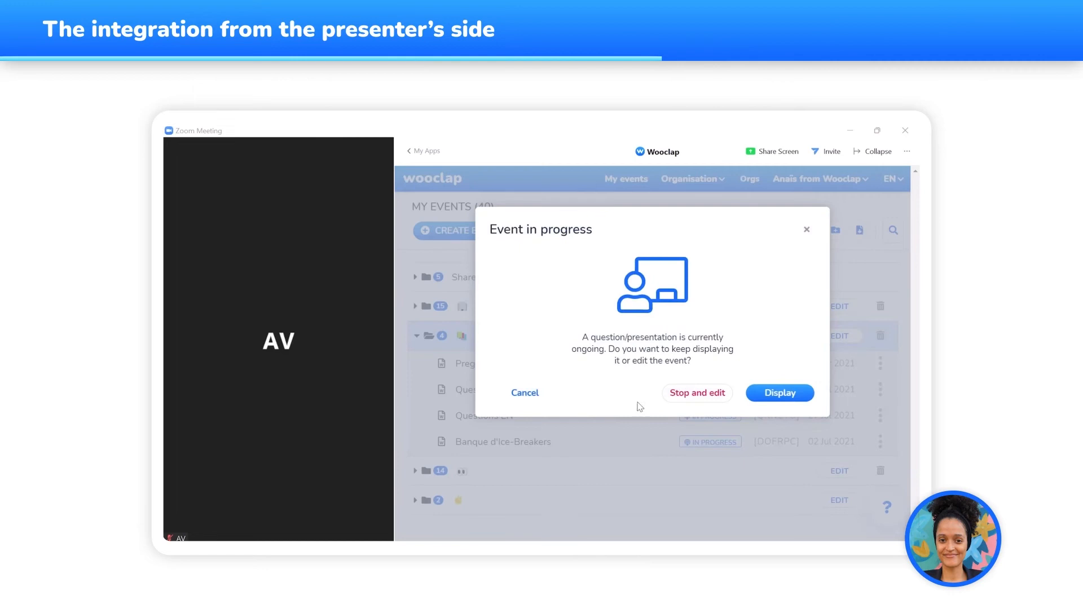
pyautogui.click(697, 393)
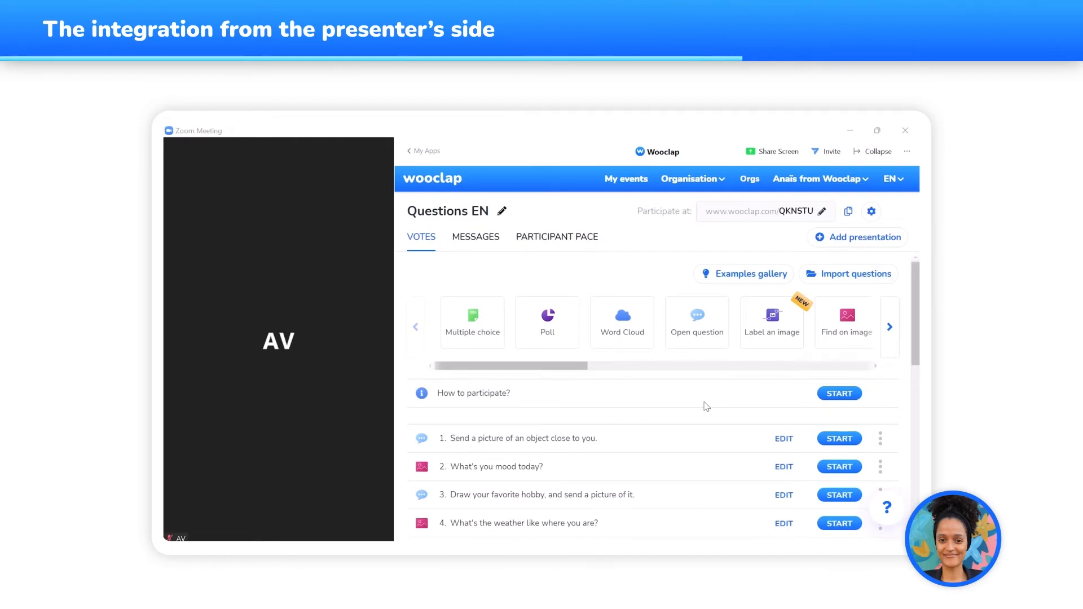
pyautogui.moveTo(717, 406)
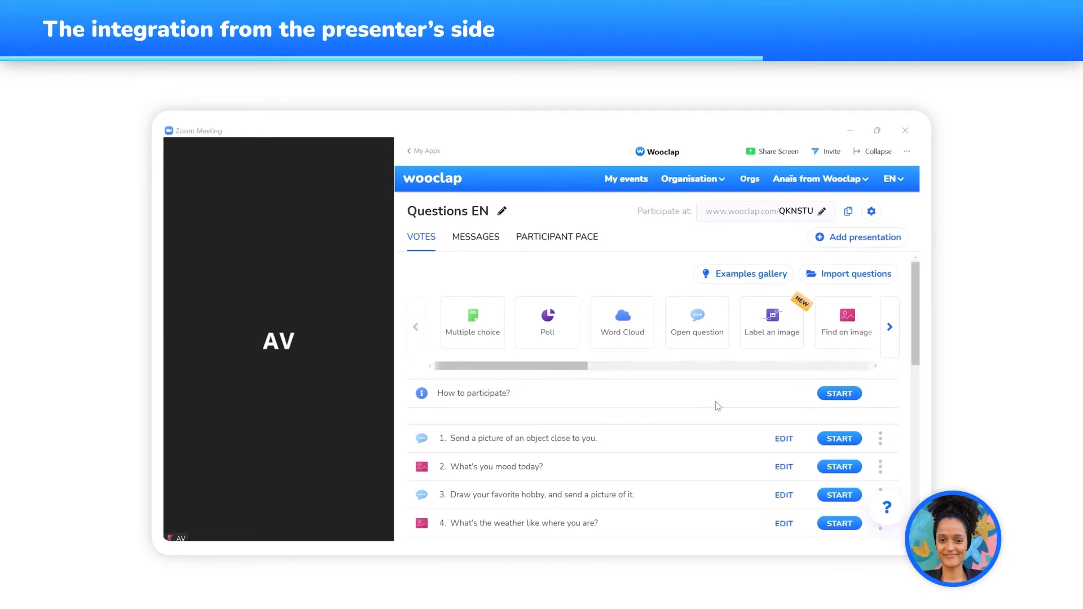
pyautogui.moveTo(830, 151)
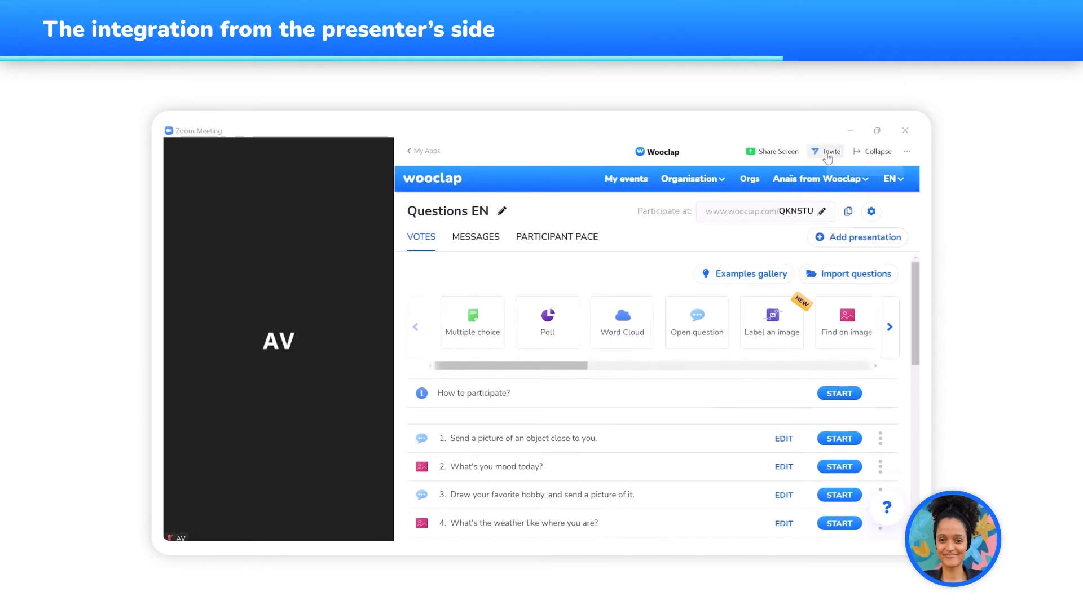
# - Send a Wooclap invitation to All Participants from the app header
pyautogui.click(831, 151)
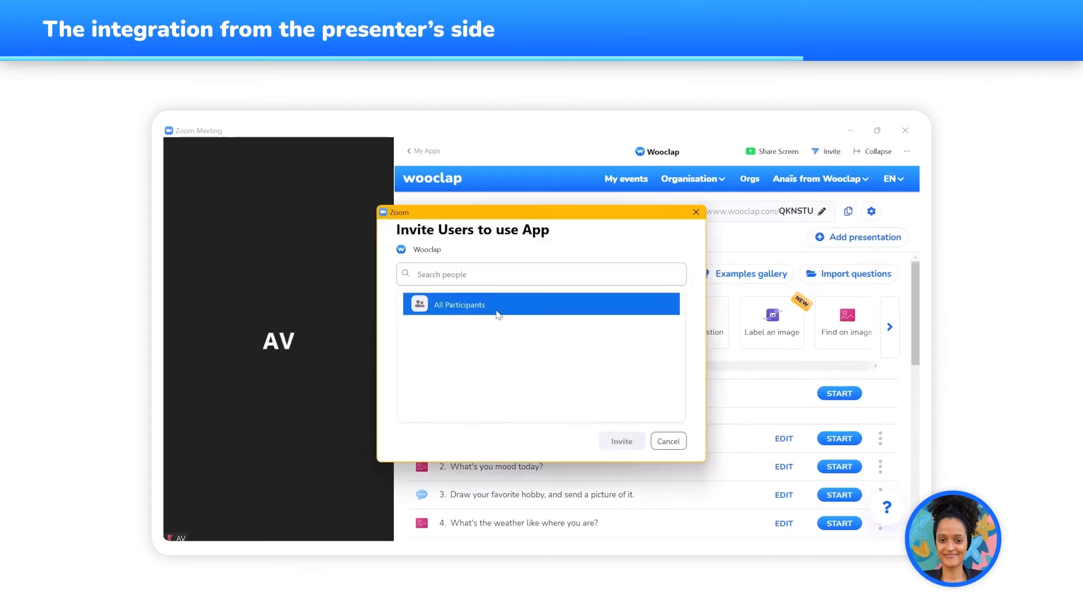
pyautogui.click(621, 440)
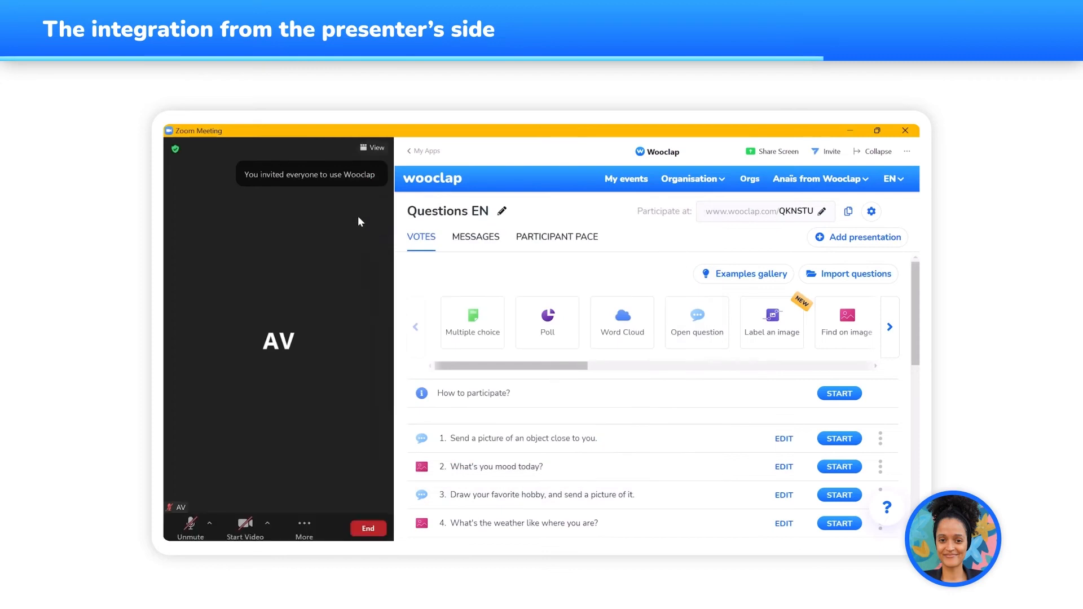
pyautogui.moveTo(297, 172)
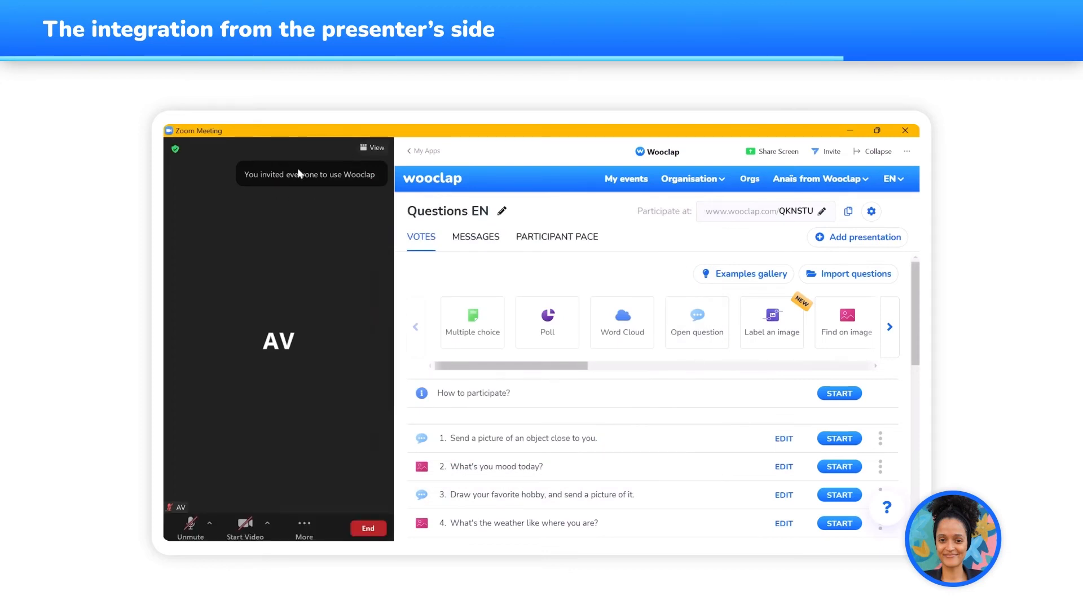
pyautogui.moveTo(393, 184)
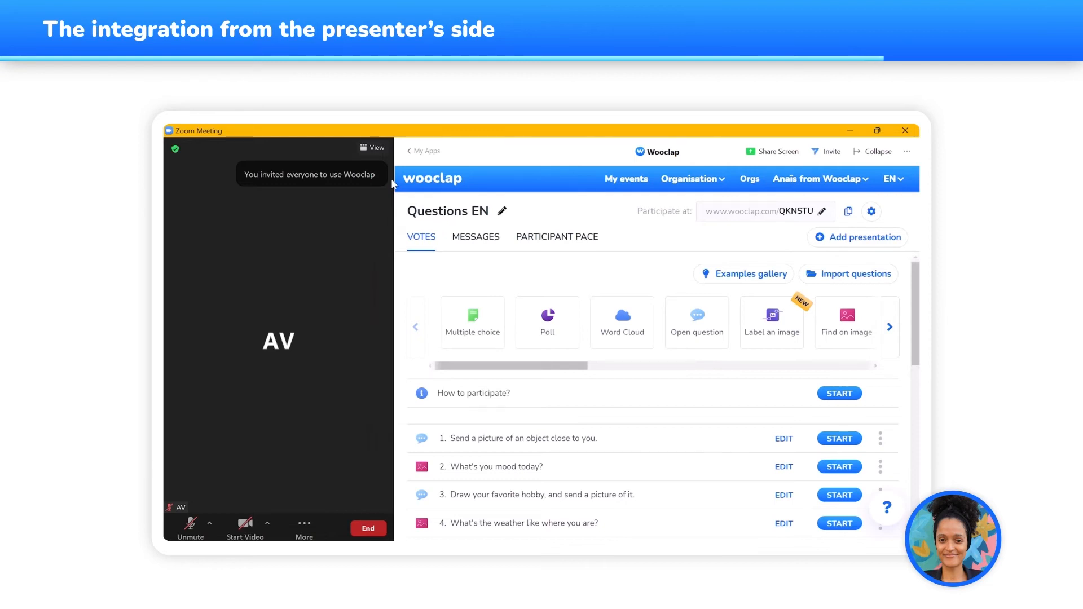
pyautogui.moveTo(712, 377)
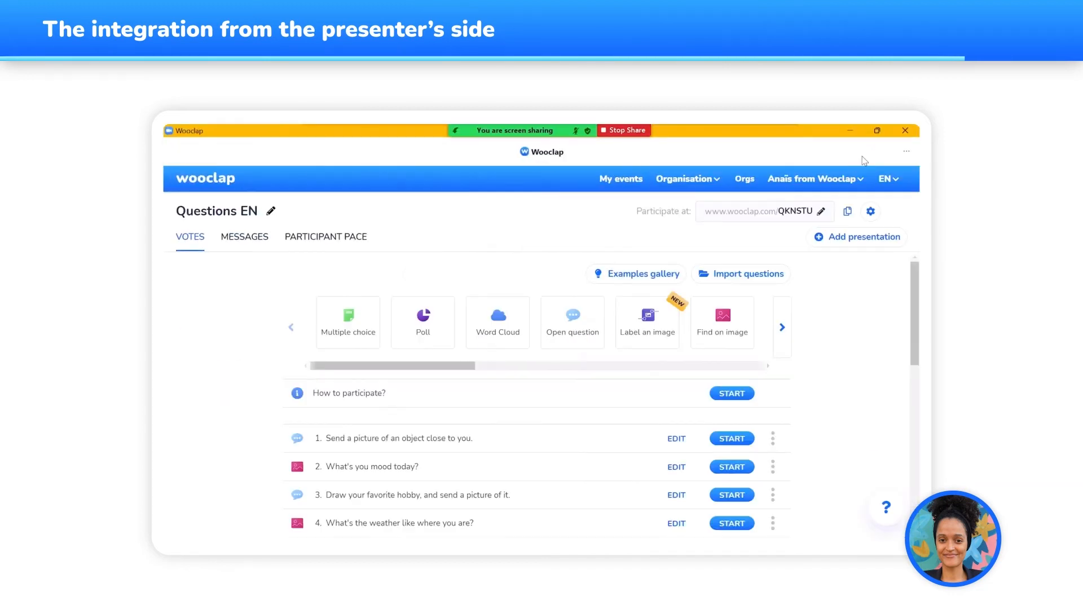
pyautogui.moveTo(848, 170)
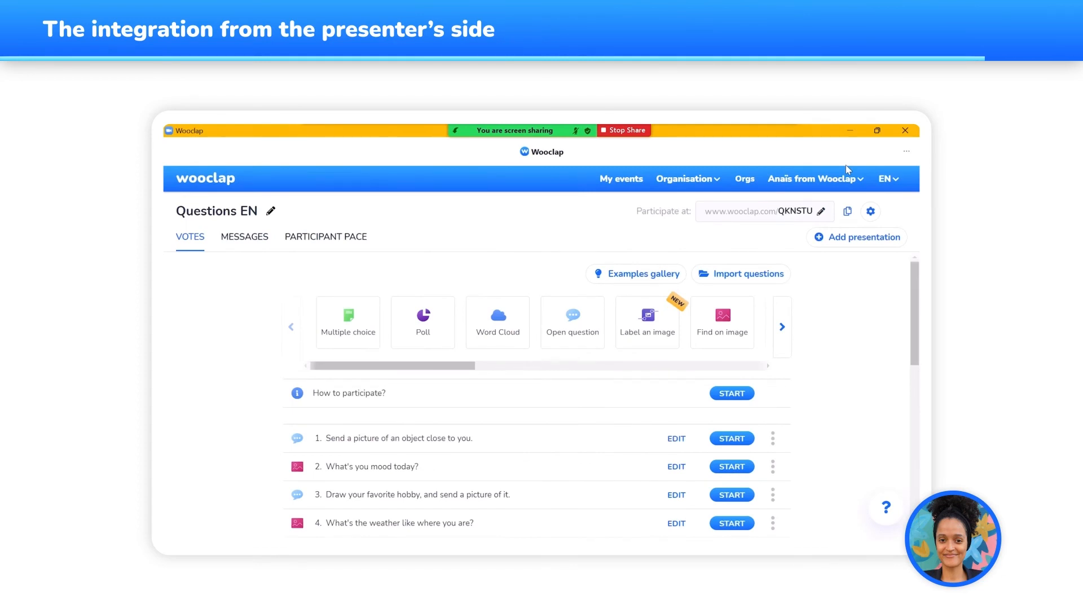
pyautogui.moveTo(879, 143)
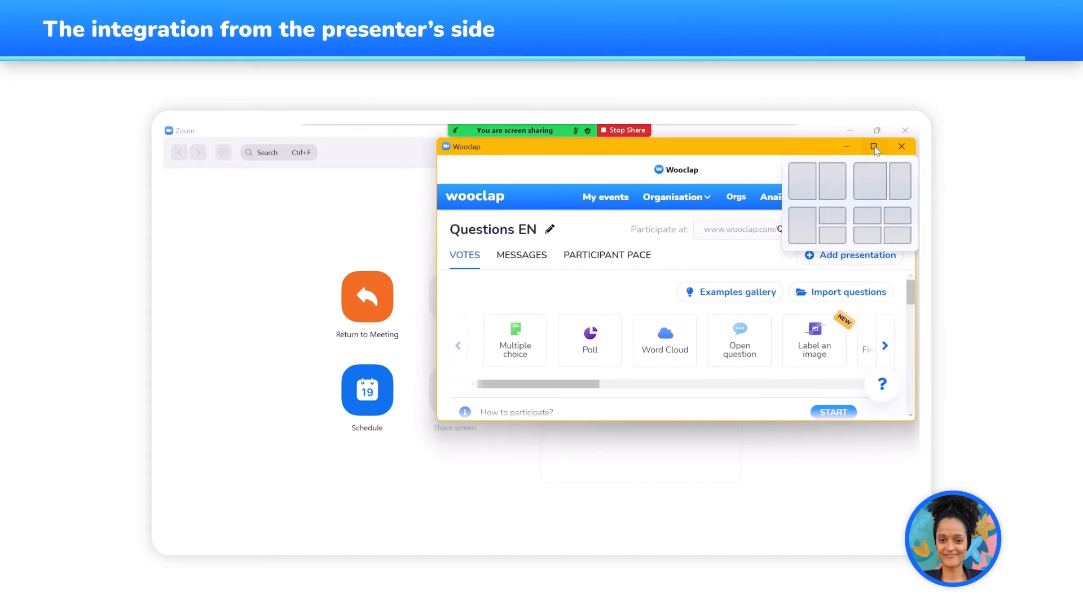
# - Maximize the shared Wooclap window showing the Questions EN event
pyautogui.click(873, 147)
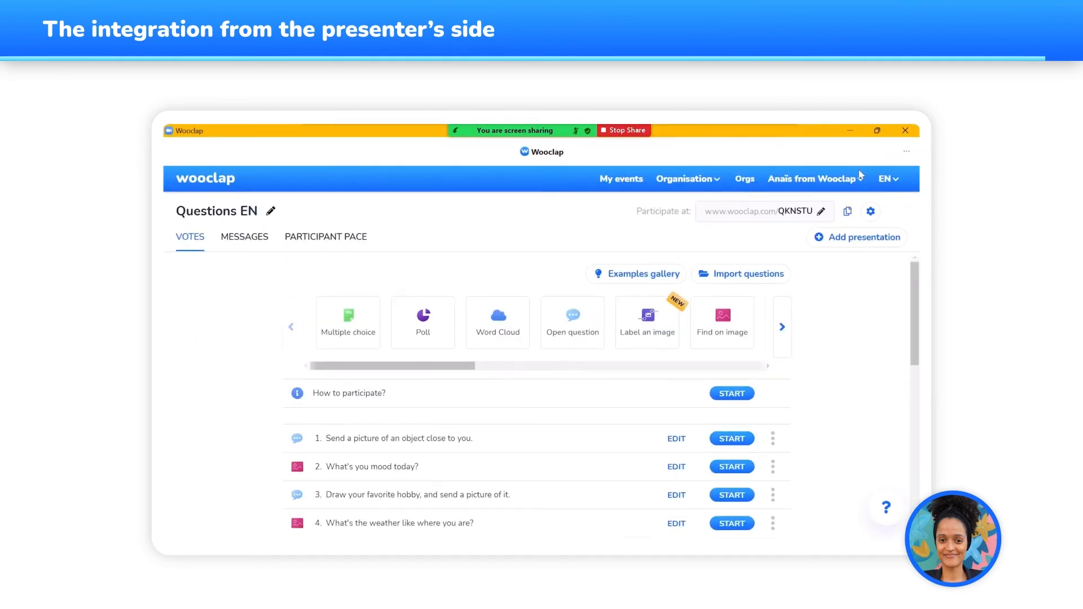
pyautogui.moveTo(804, 383)
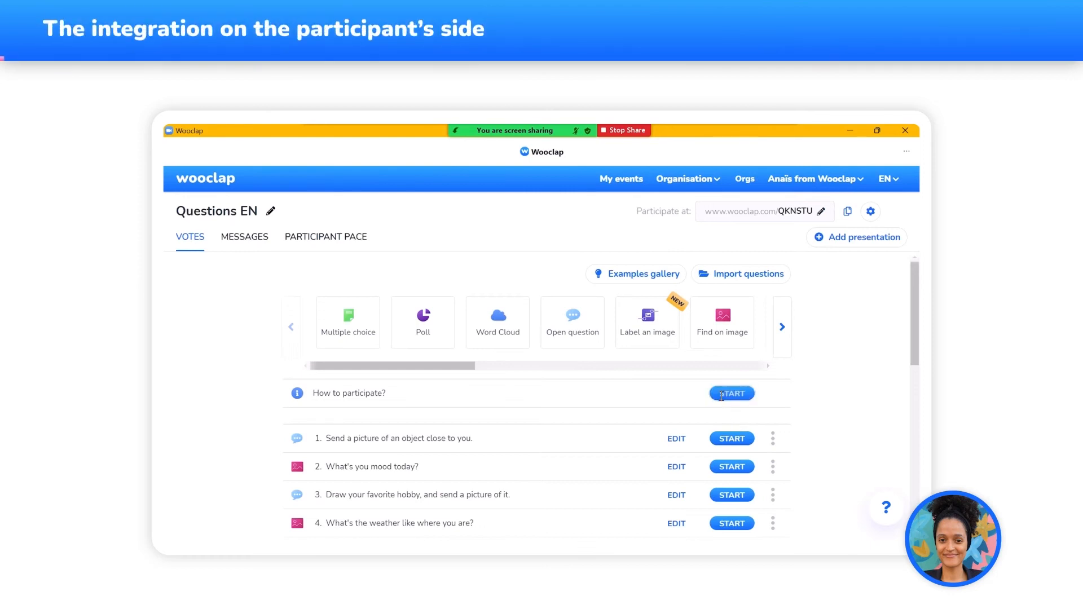
# - Start the 'How to participate?' slide and view the meeting as a participant
pyautogui.click(732, 394)
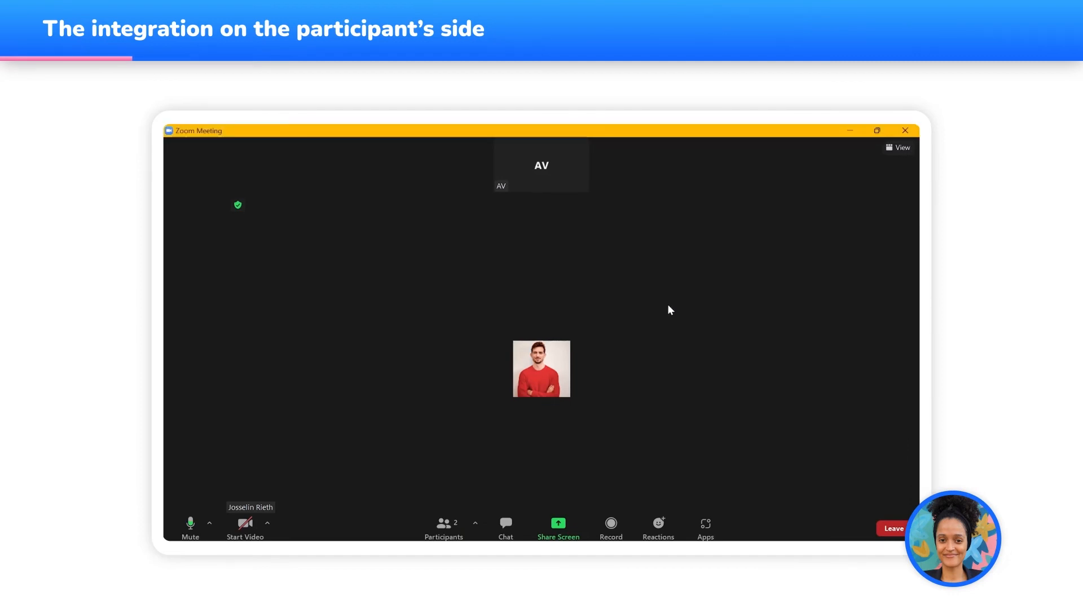
pyautogui.moveTo(681, 316)
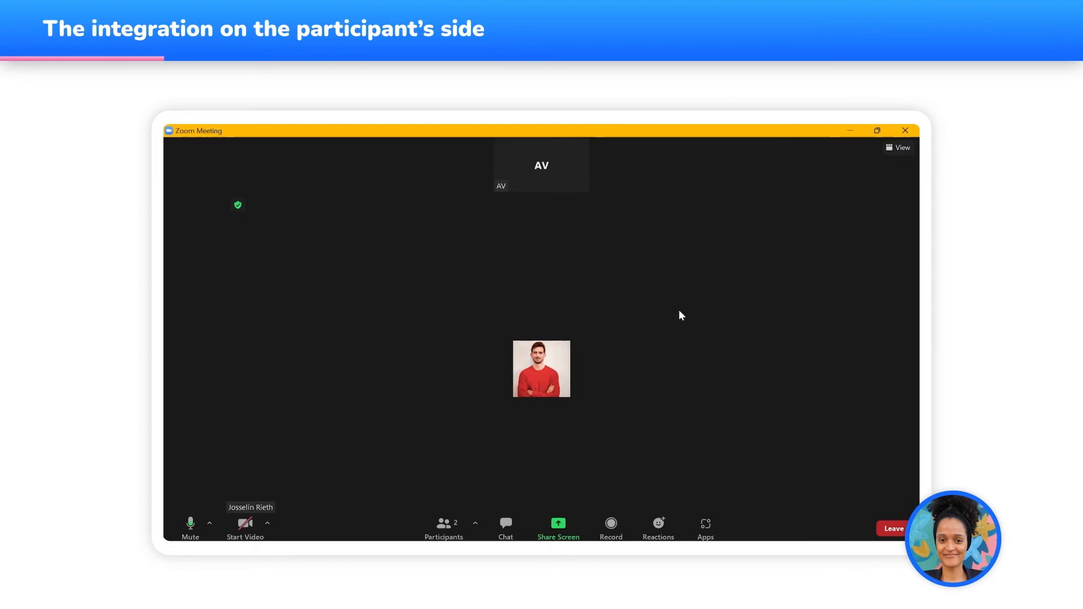
pyautogui.moveTo(742, 358)
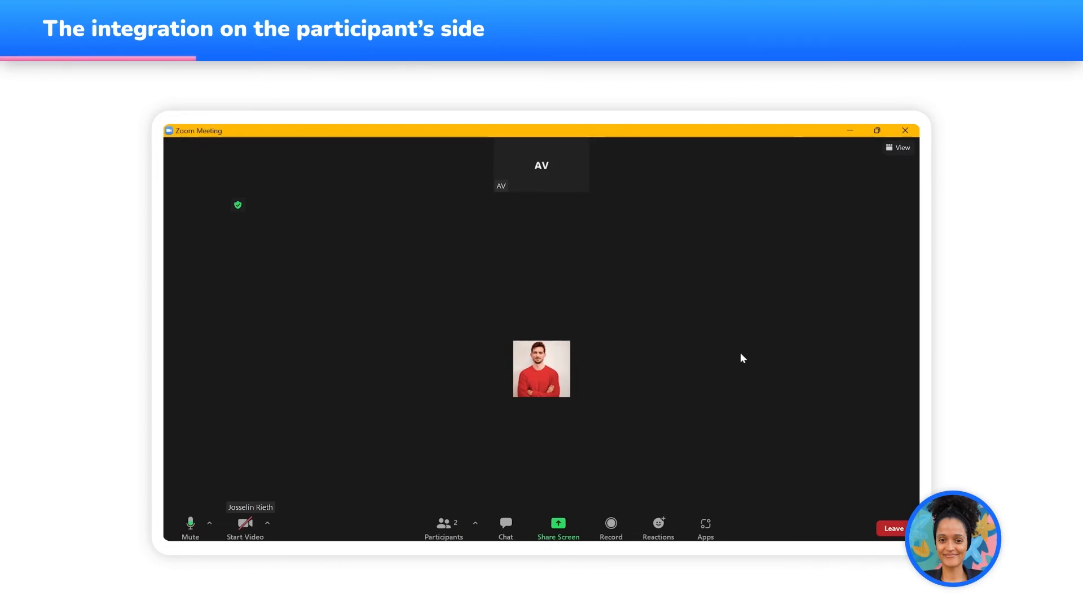
pyautogui.moveTo(738, 364)
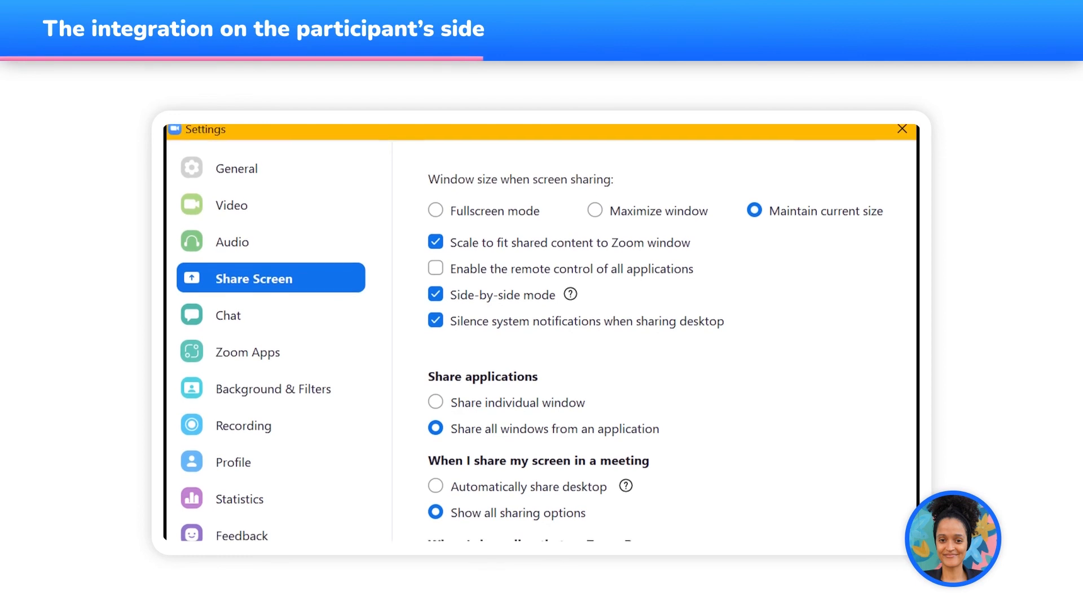
pyautogui.scroll(-3)
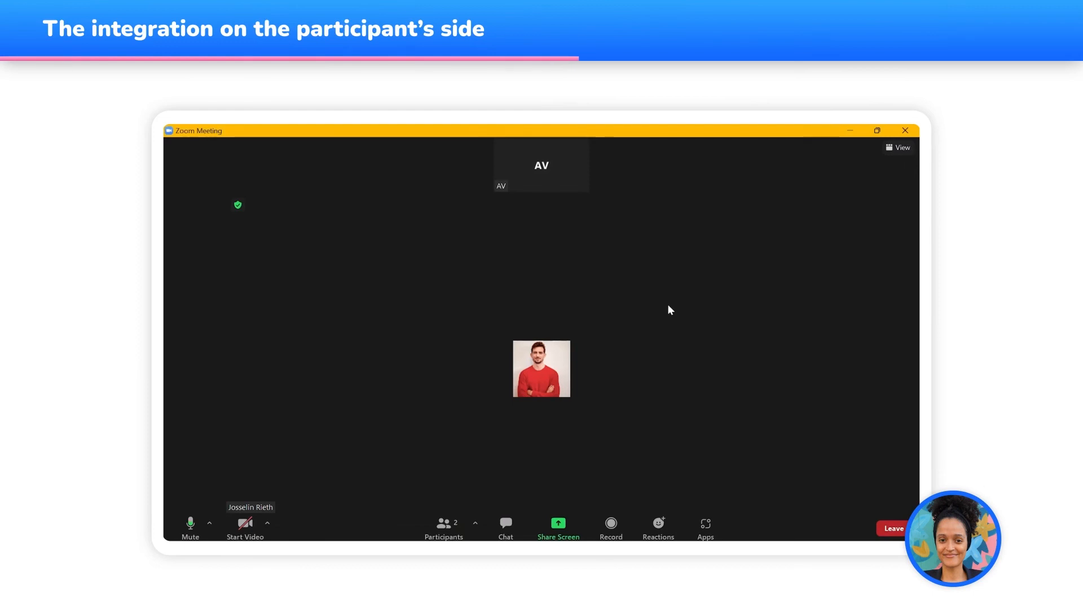
pyautogui.moveTo(736, 368)
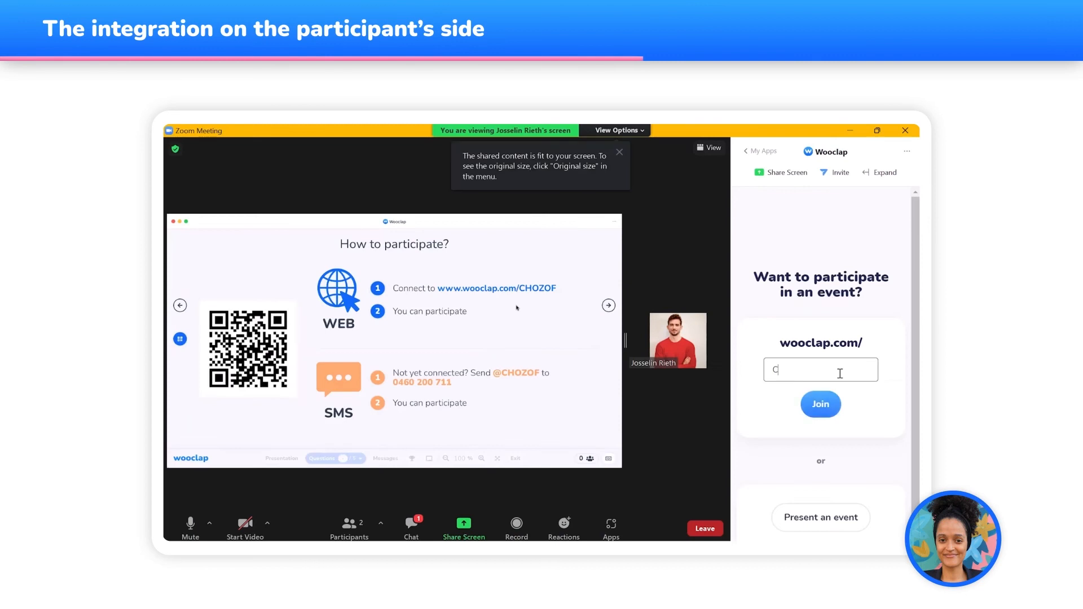
# - Enter event code CHOZOF in the Wooclap panel and join the event
pyautogui.write('HOZOF')
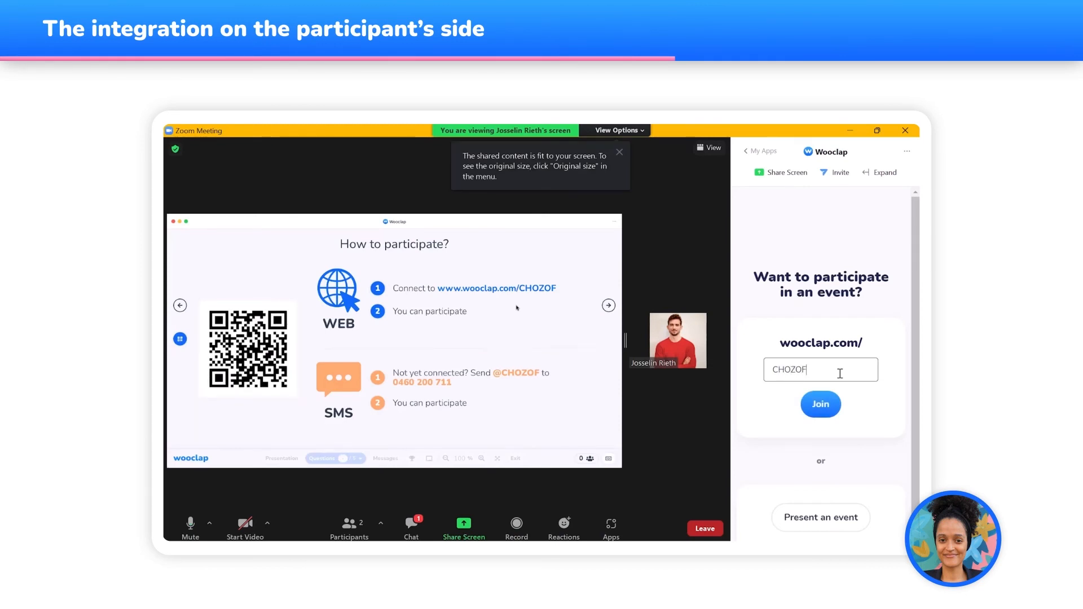
pyautogui.click(819, 404)
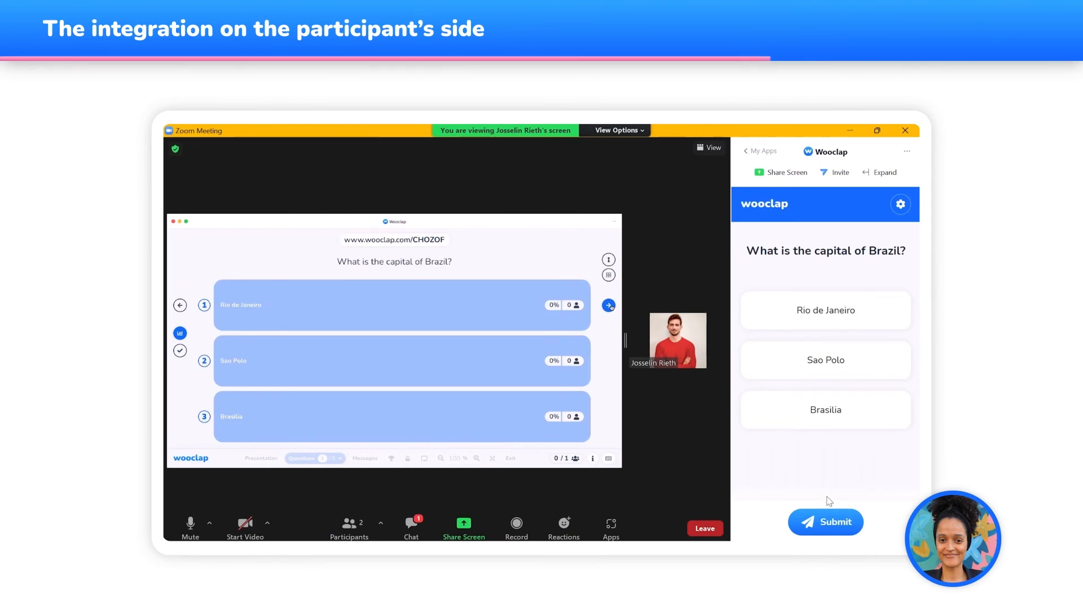
pyautogui.moveTo(833, 423)
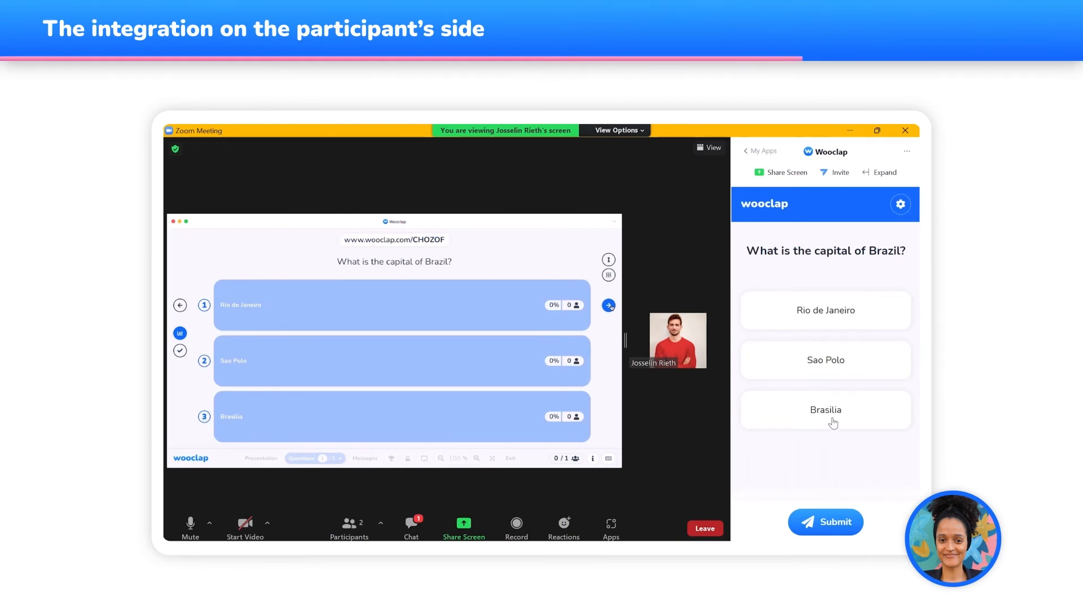
# - Submit Brasilia as the capital of Brazil and dismiss the confirmation
pyautogui.click(825, 521)
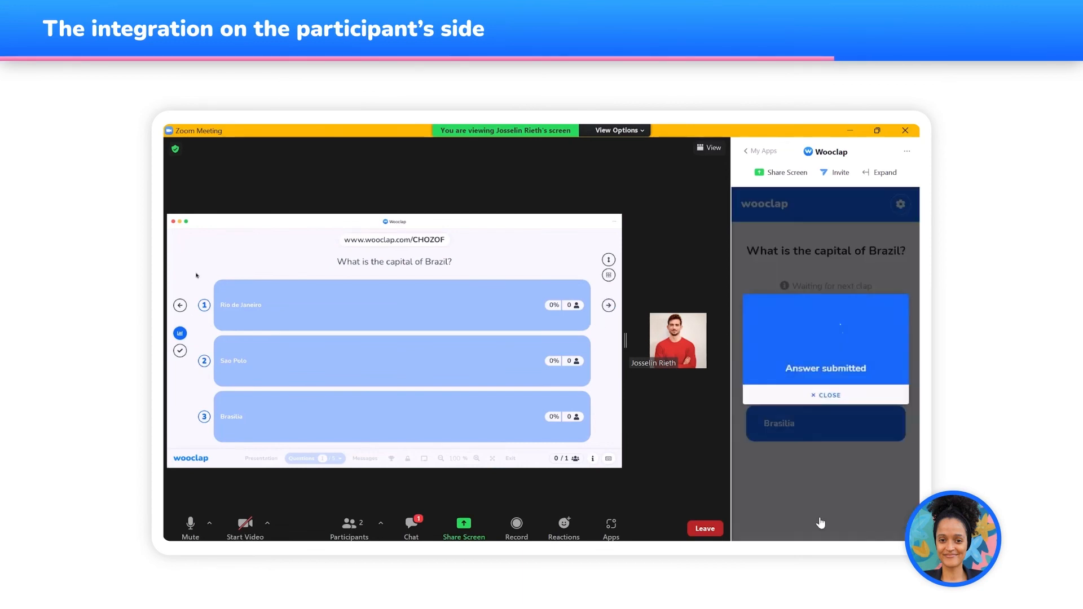
pyautogui.click(825, 395)
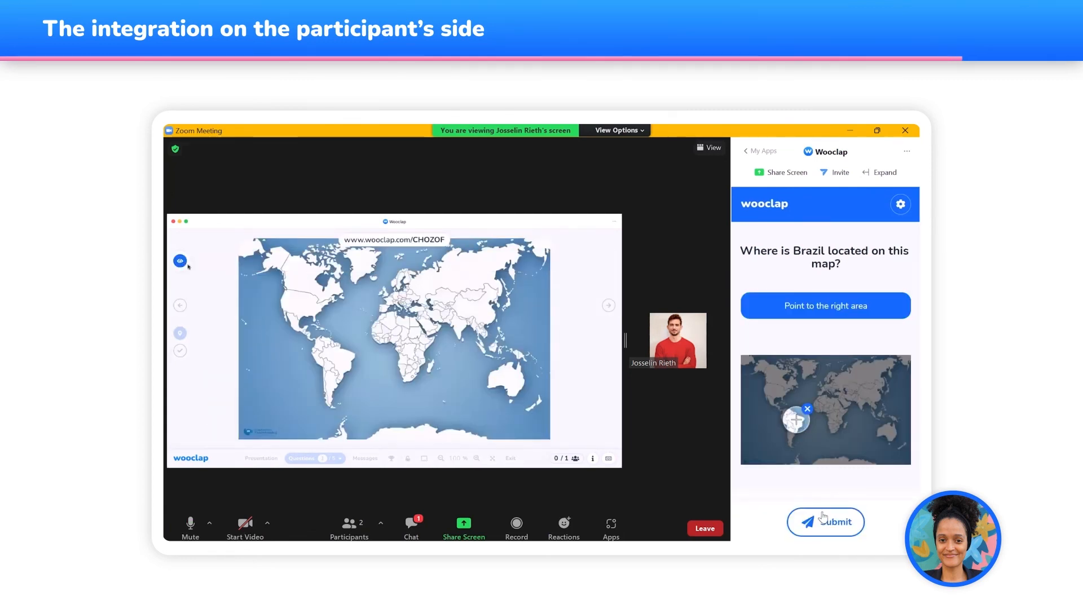
# - Submit the map pin on Brazil, dismiss the confirmation, and see the correct answer
pyautogui.click(825, 522)
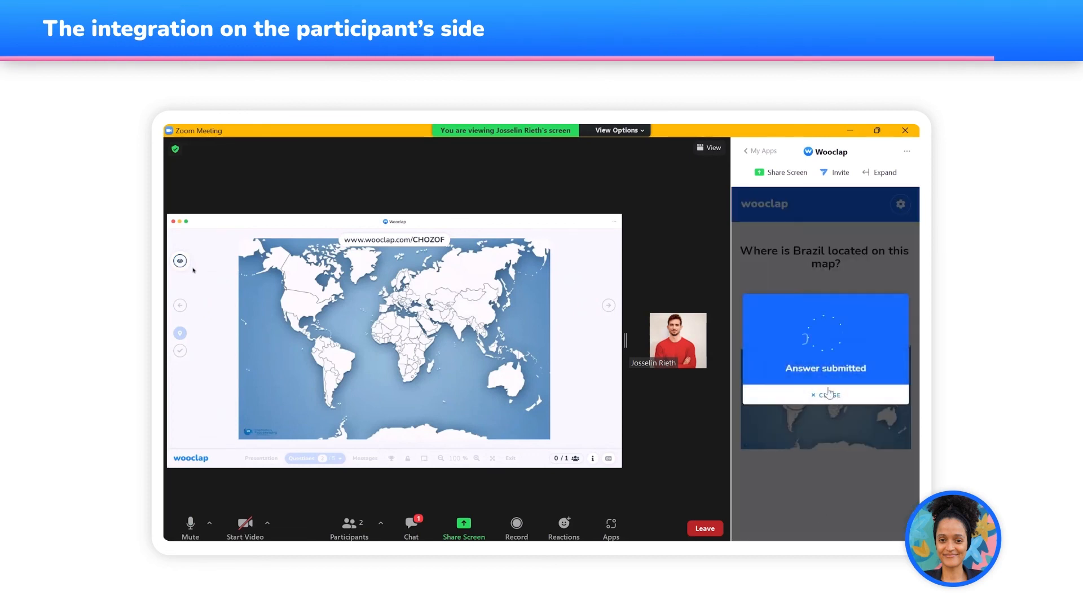
pyautogui.click(825, 394)
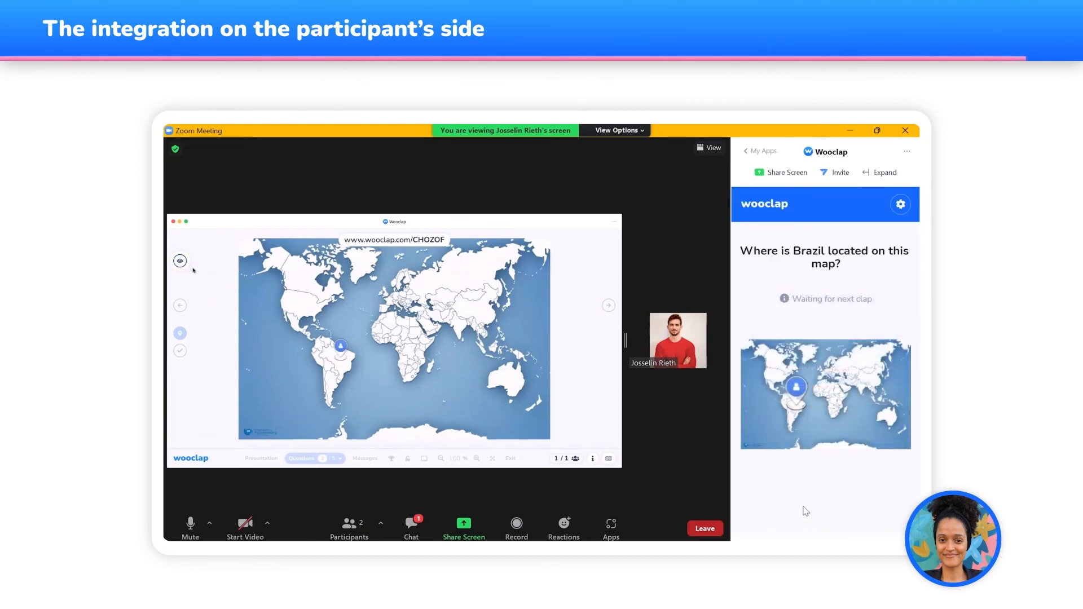
pyautogui.click(179, 351)
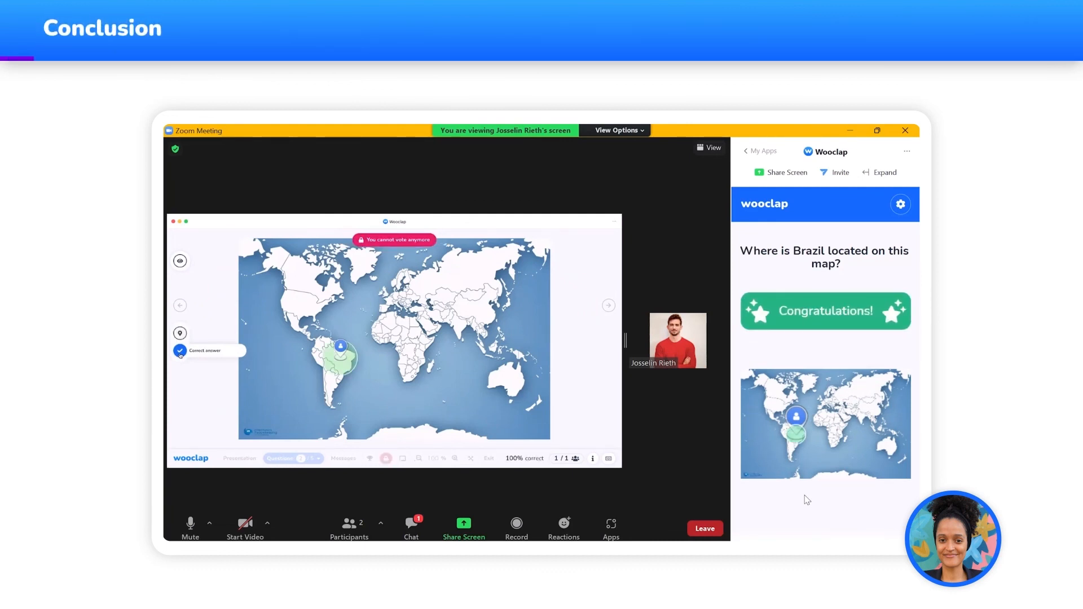
pyautogui.click(881, 172)
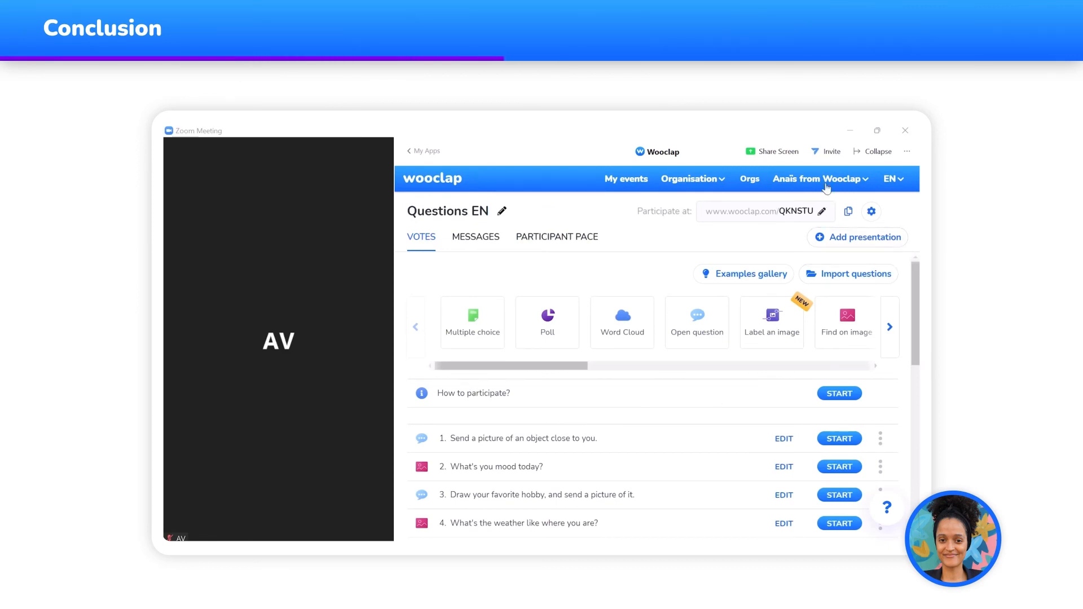
# - Invite All Participants to Wooclap from the app header's Invite button
pyautogui.click(831, 151)
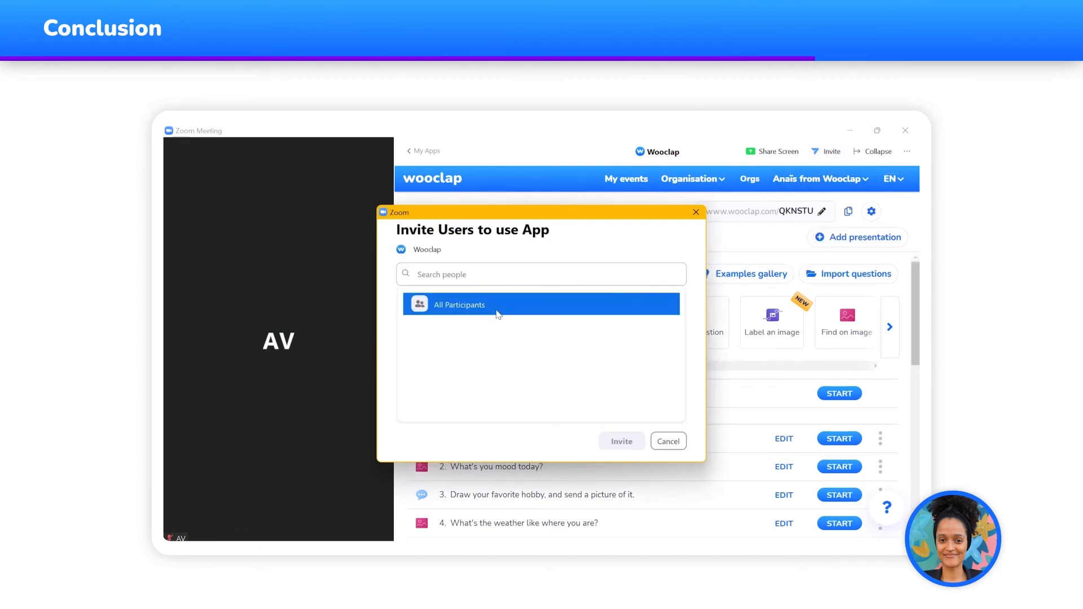
pyautogui.click(621, 441)
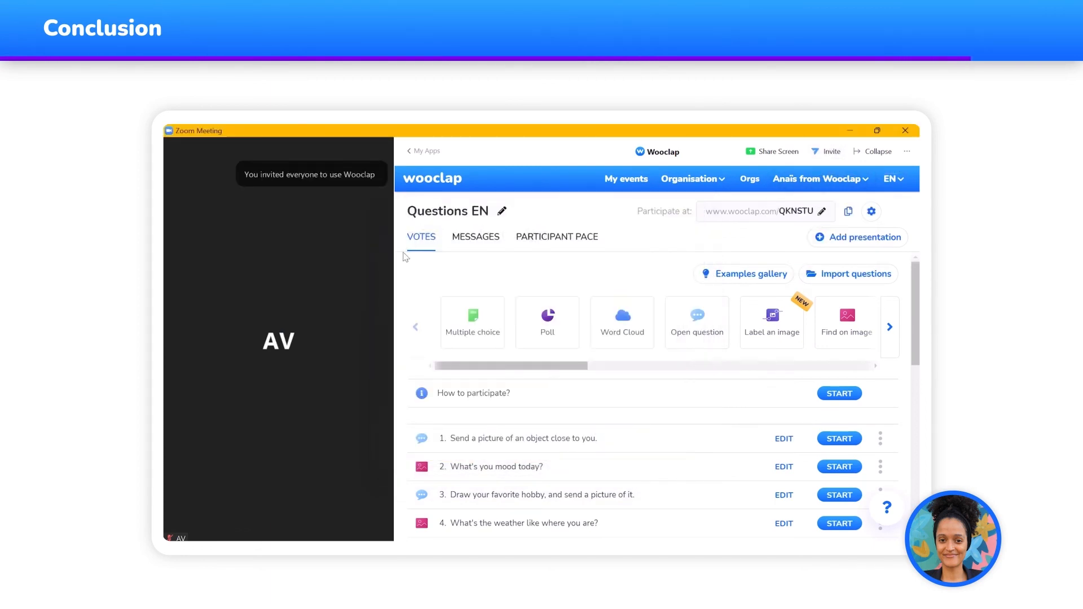